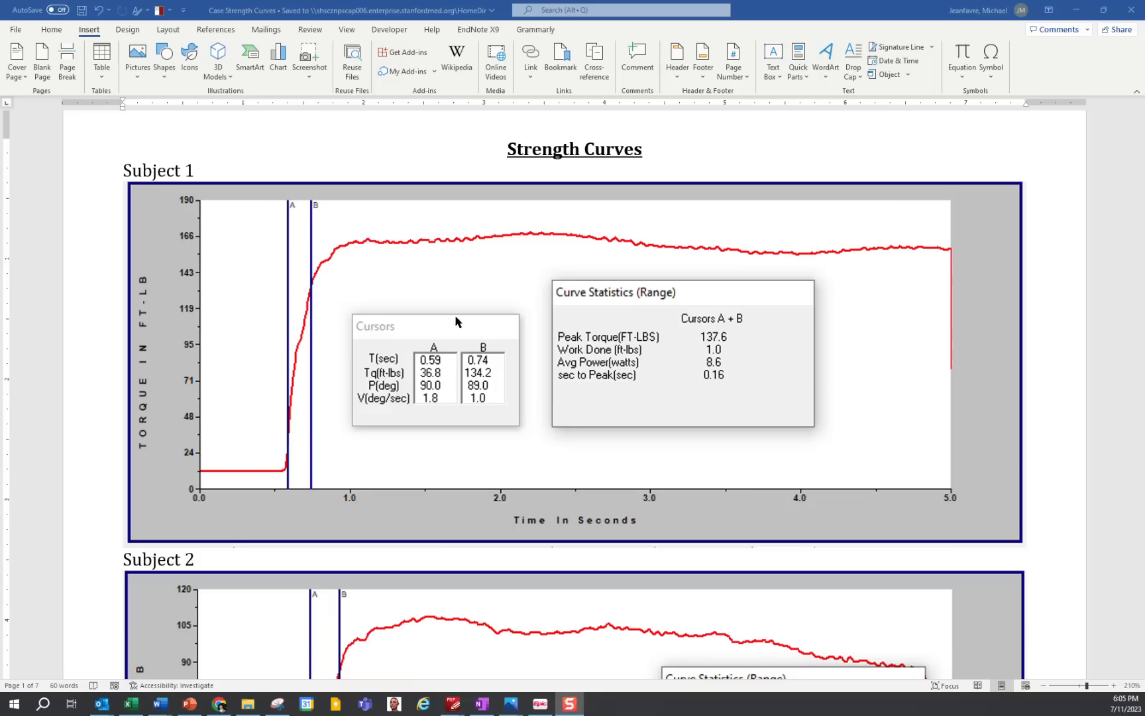
mouse_move(471, 298)
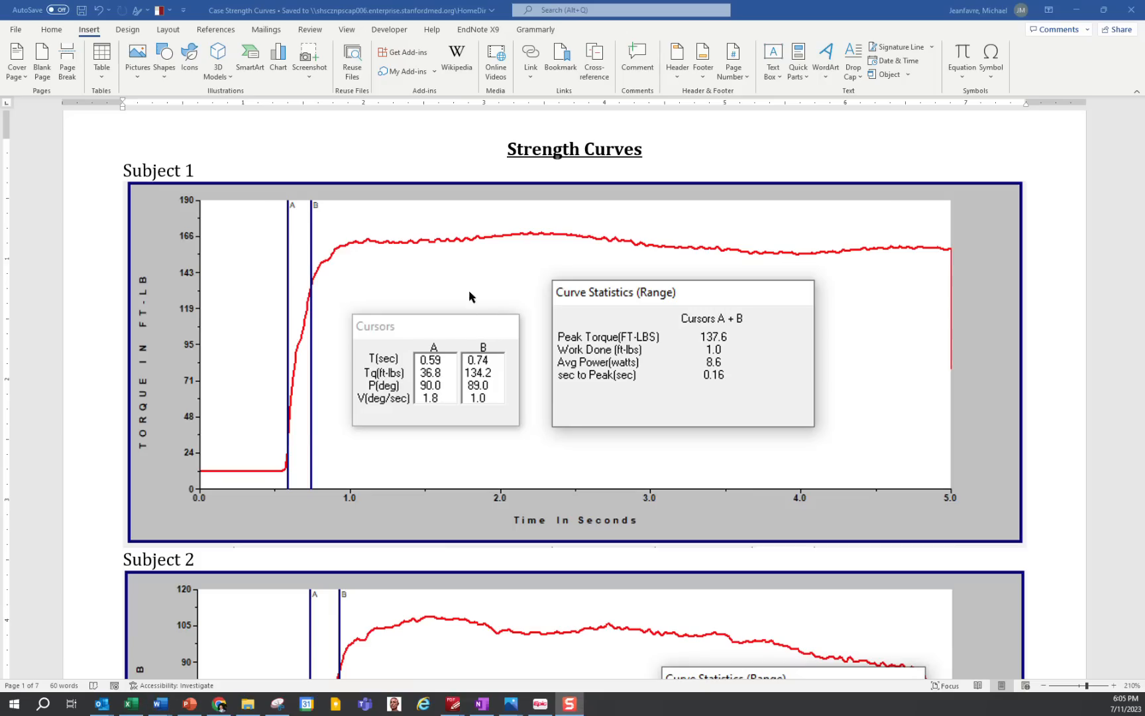
mouse_move(441, 291)
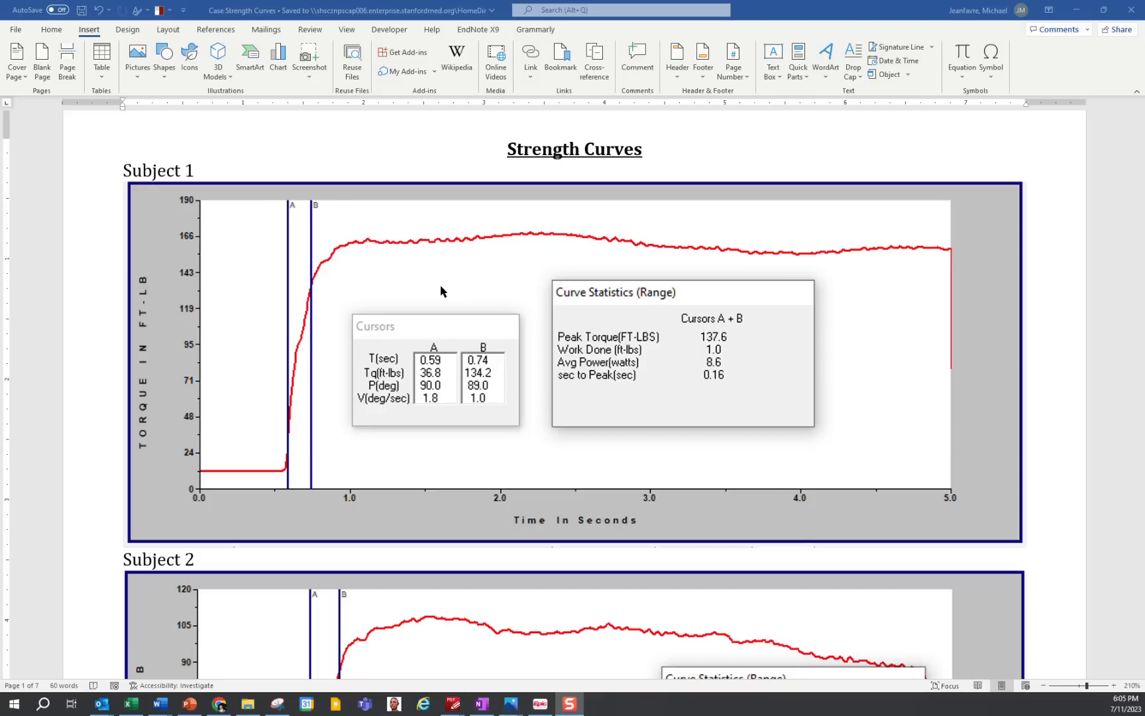
mouse_move(460, 255)
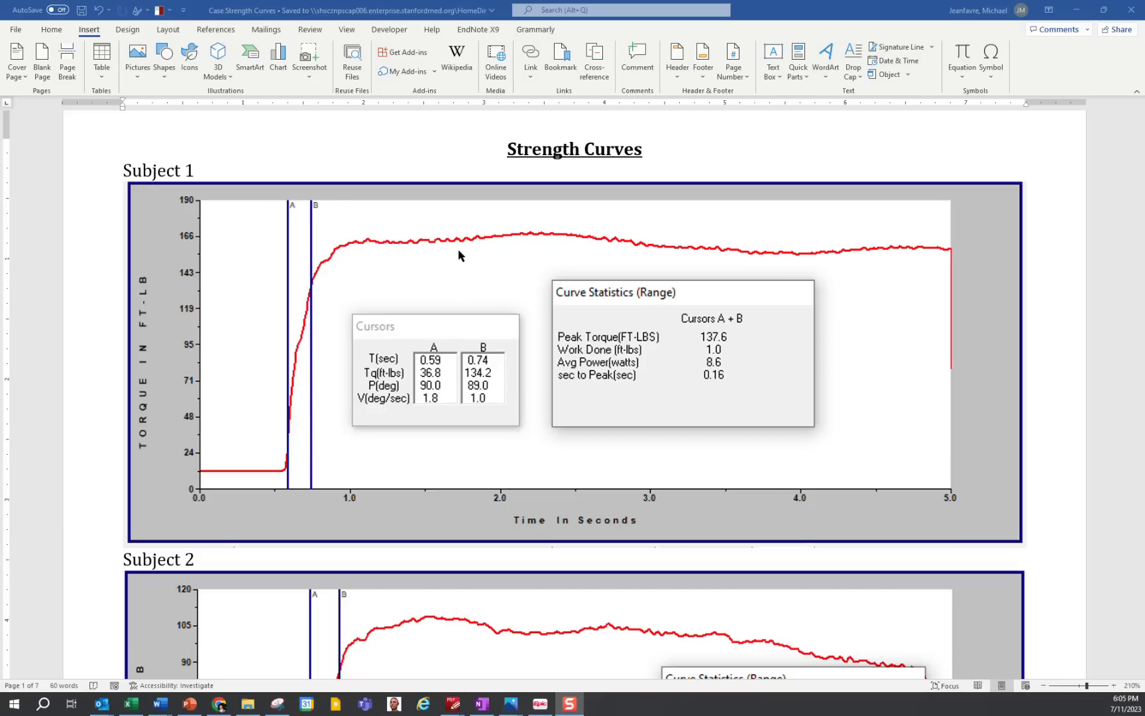
mouse_move(865, 262)
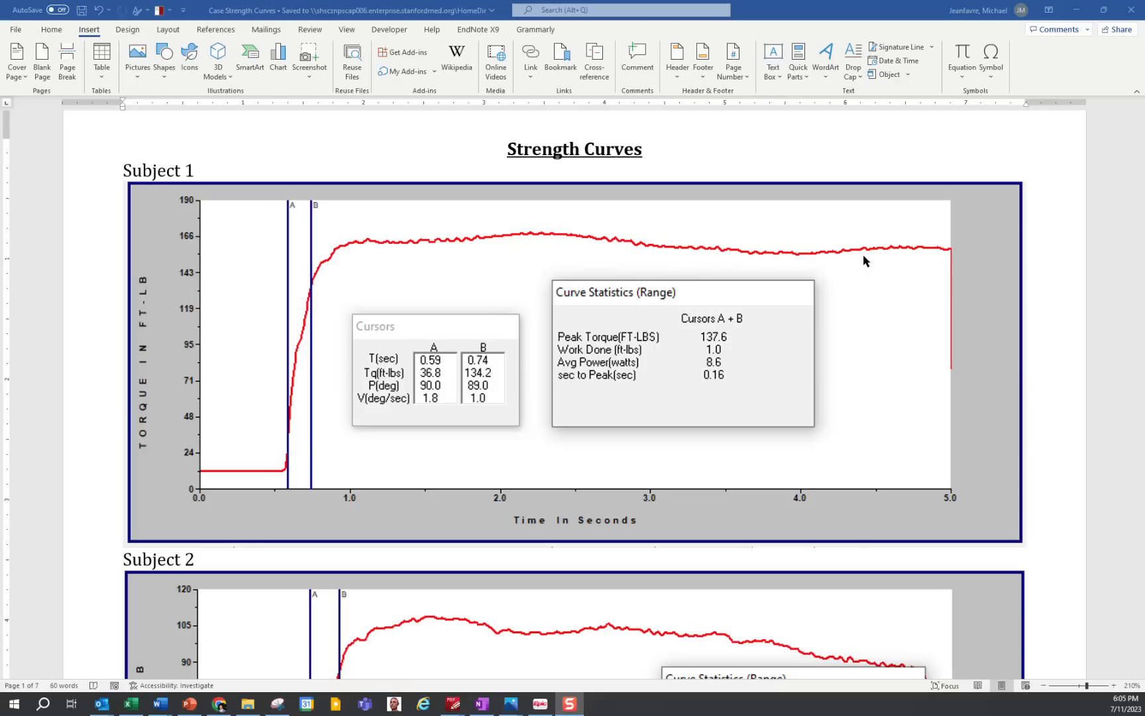
mouse_move(895, 300)
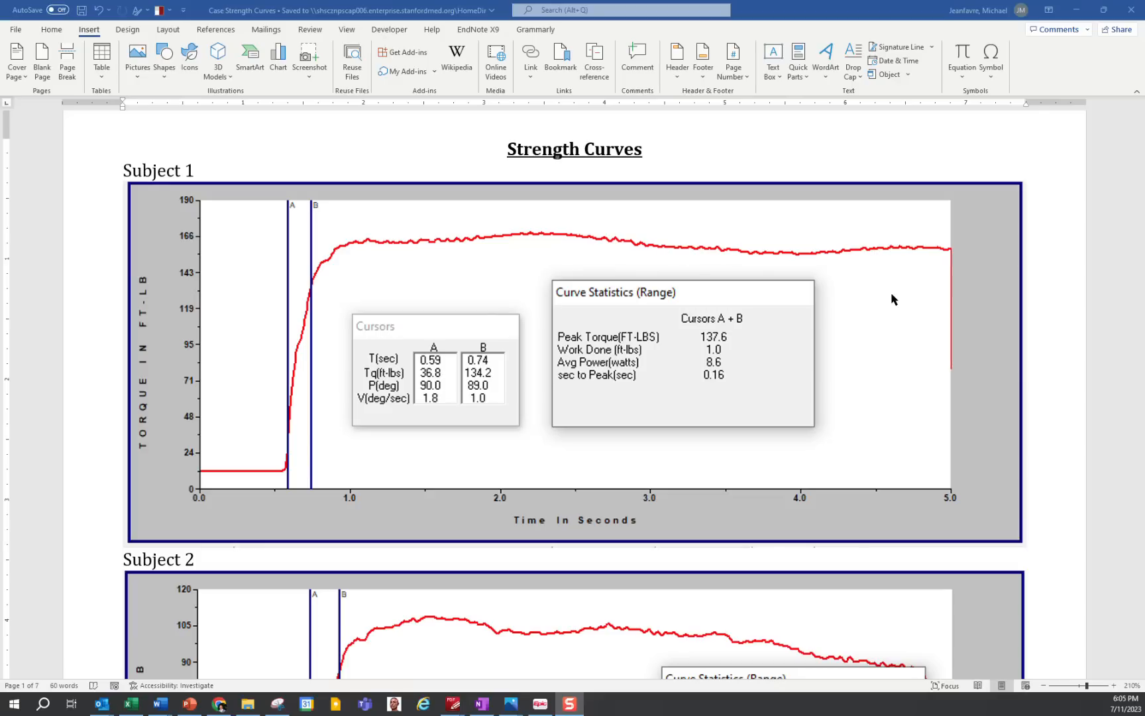
mouse_move(507, 378)
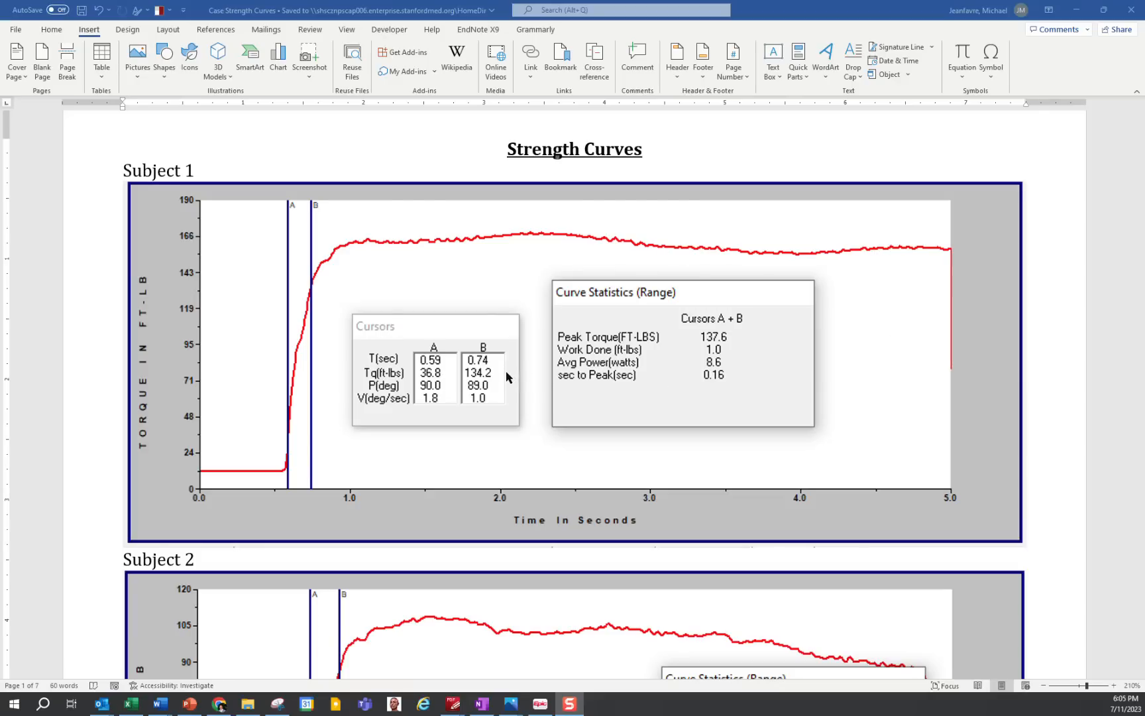
Step: Scroll past Subject 1's curve to the full Subject 2 torque-time graph and statistics
scroll("down", 3)
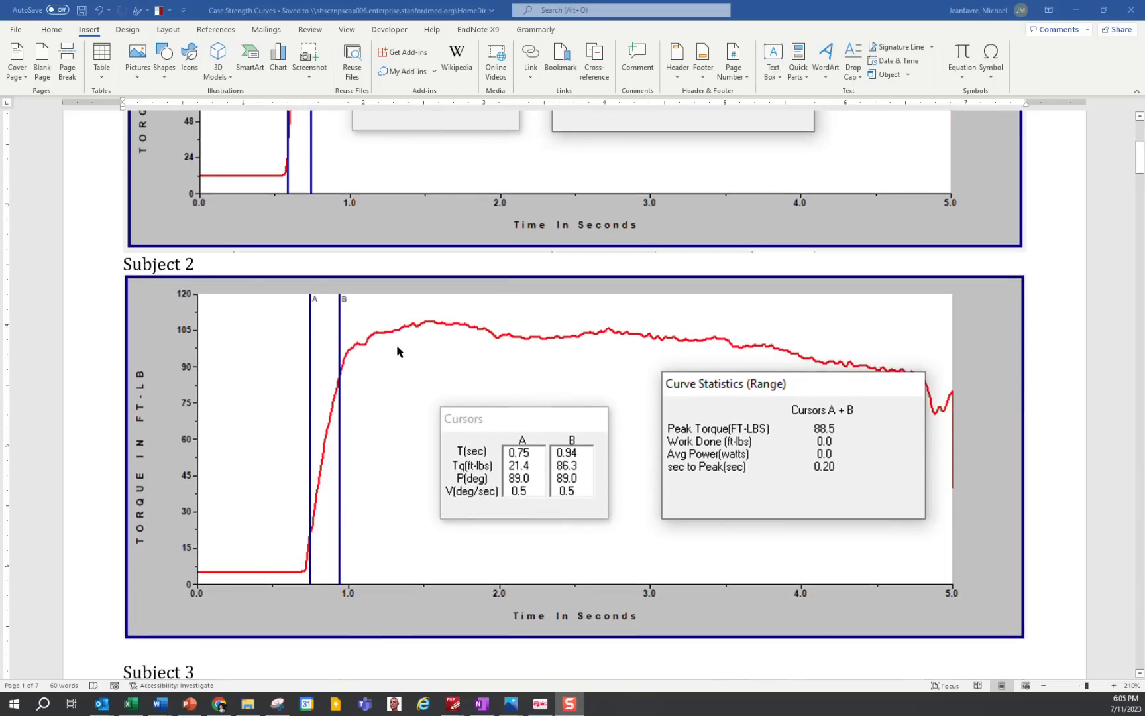
scroll("down", 3)
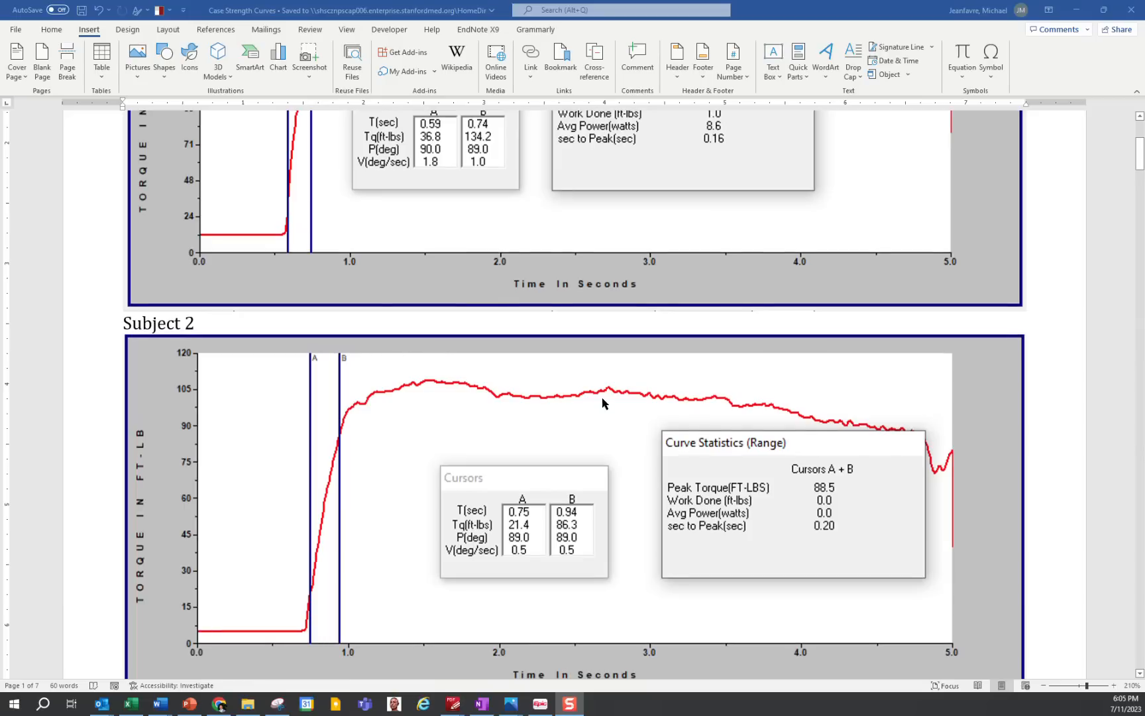
mouse_move(878, 434)
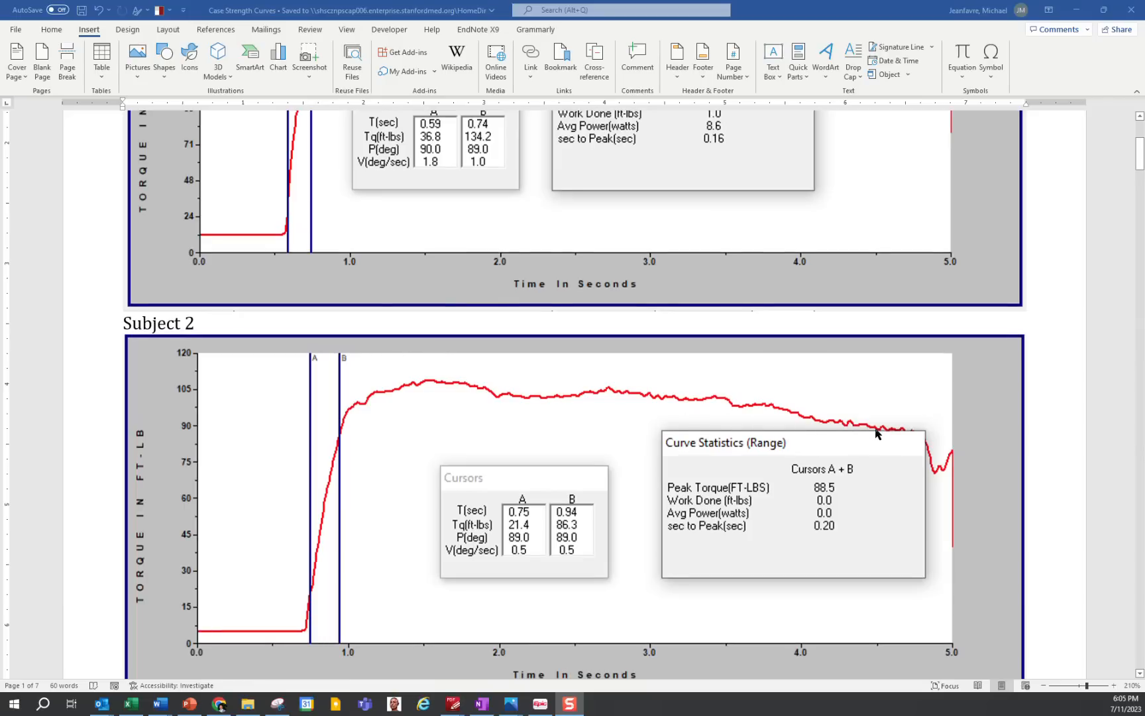
scroll("down", 3)
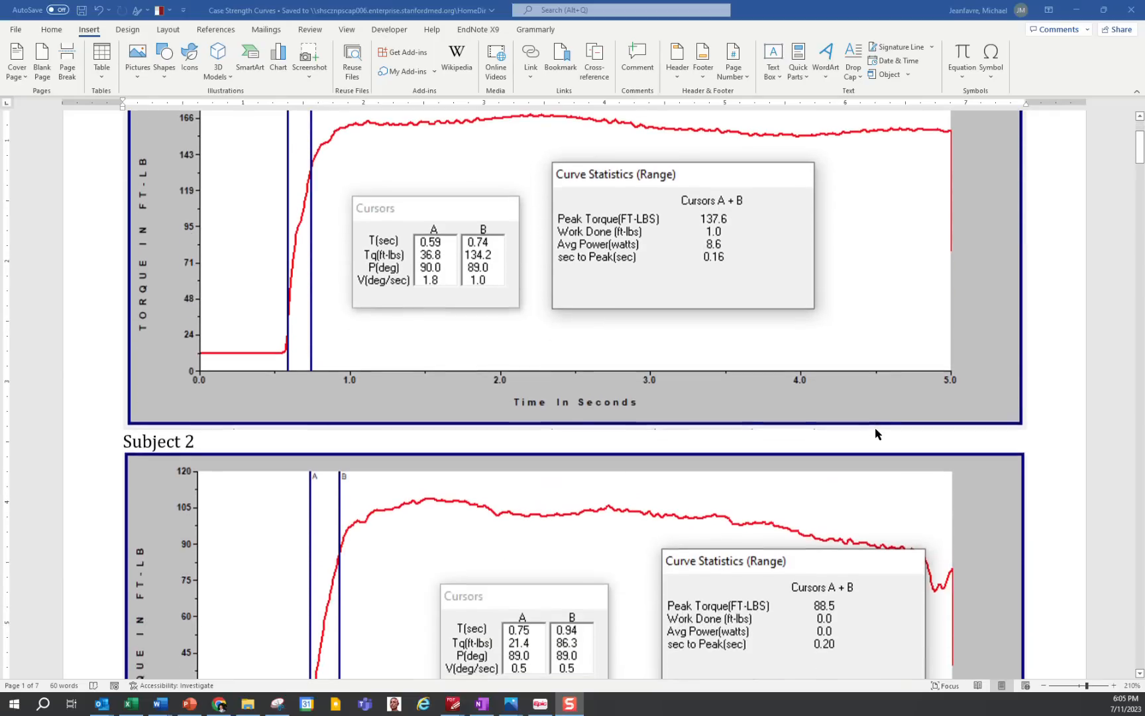
scroll("down", 3)
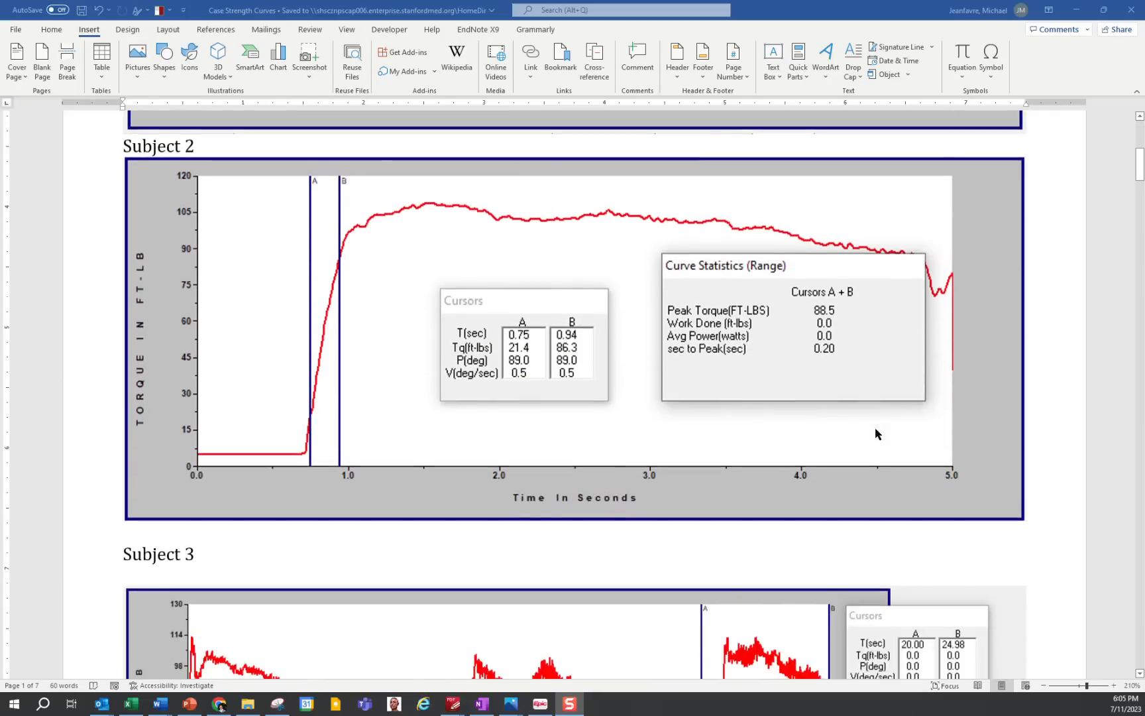
Step: Scroll to the Subject 3 graph showing three efforts peaking at 112.7 ft-lbs
scroll("down", 3)
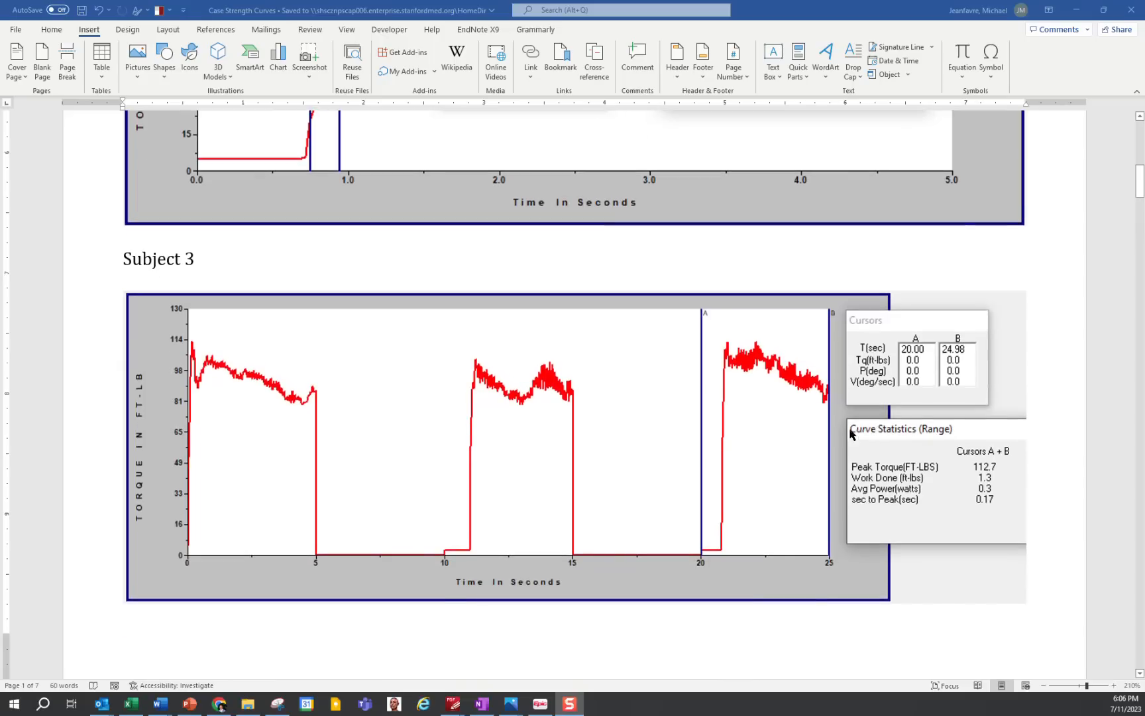
scroll("down", 3)
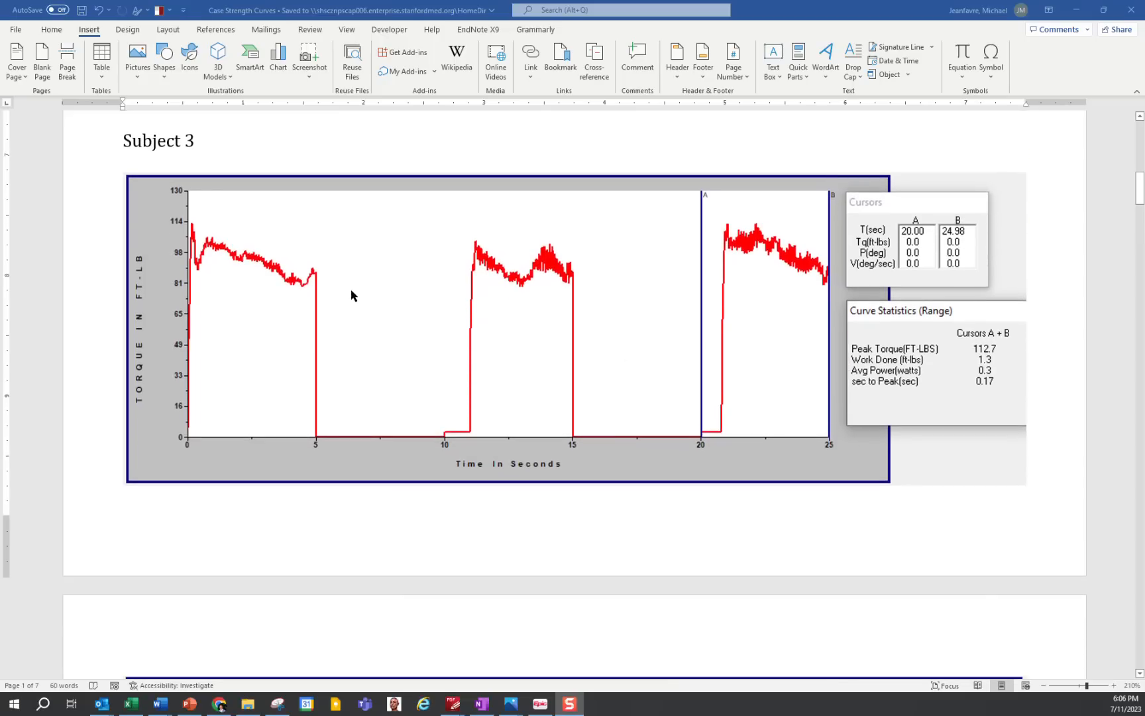
mouse_move(355, 281)
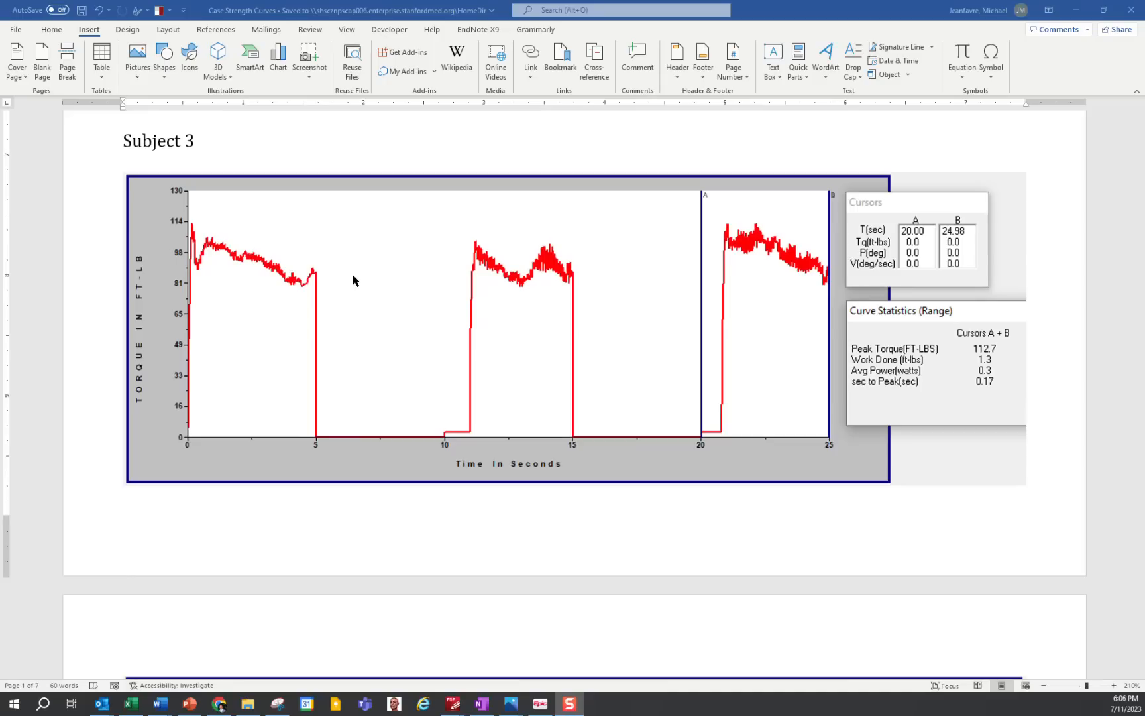
mouse_move(749, 255)
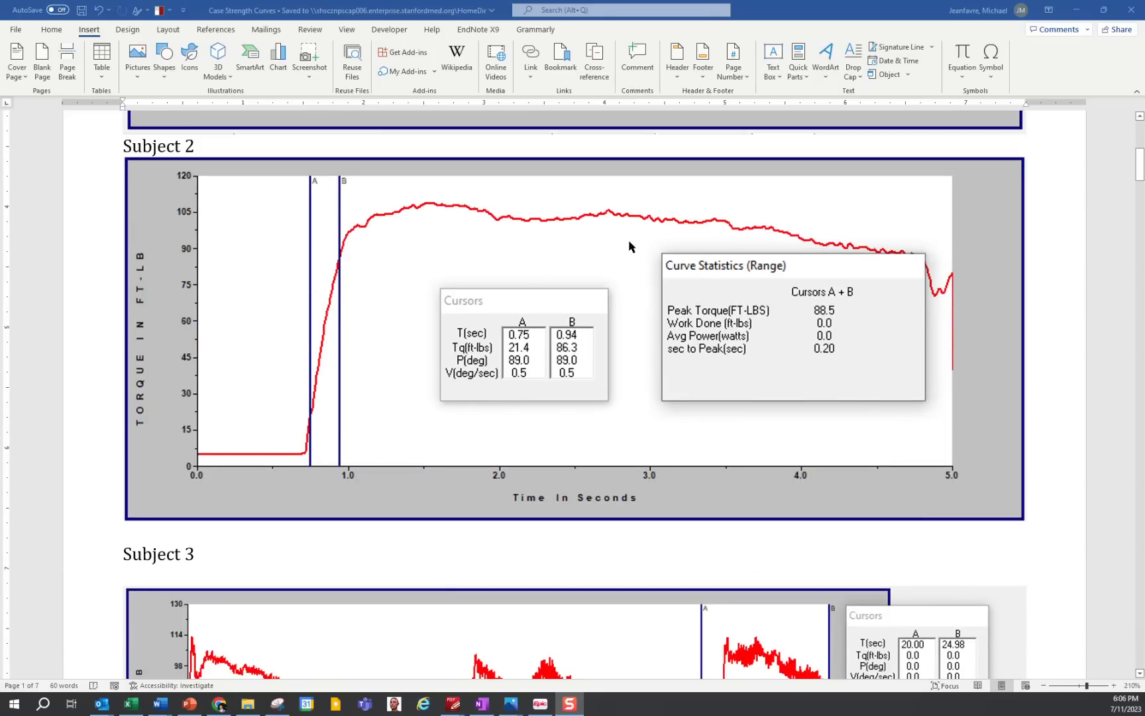
scroll("down", 3)
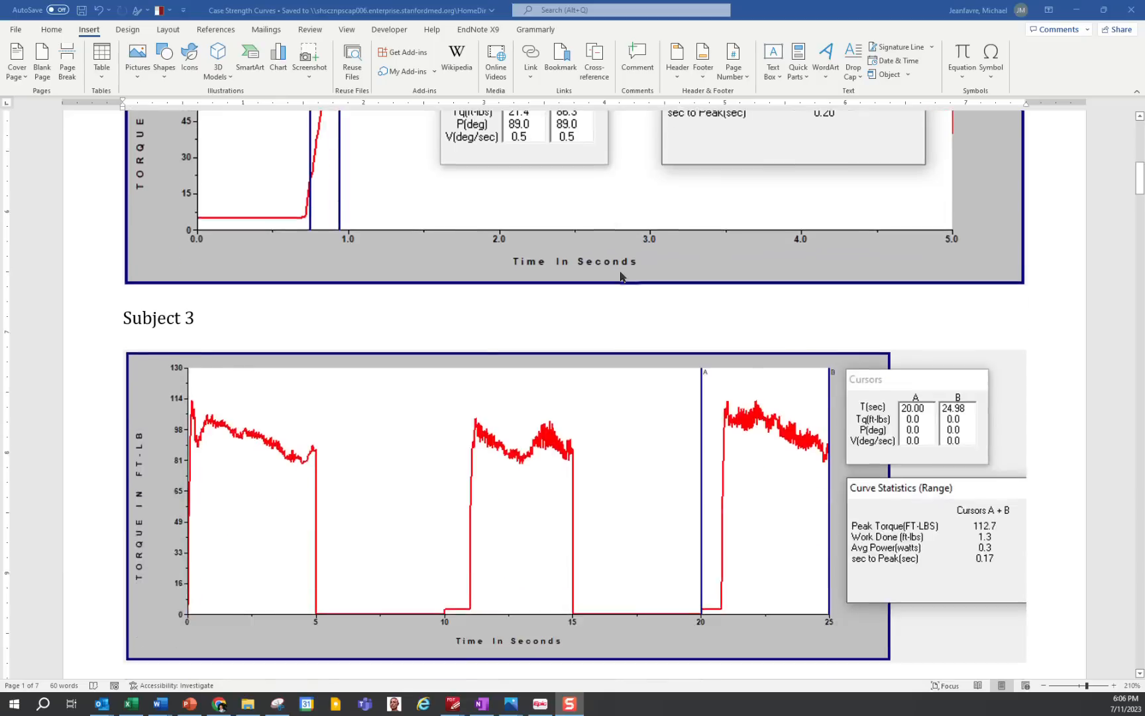
scroll("down", 3)
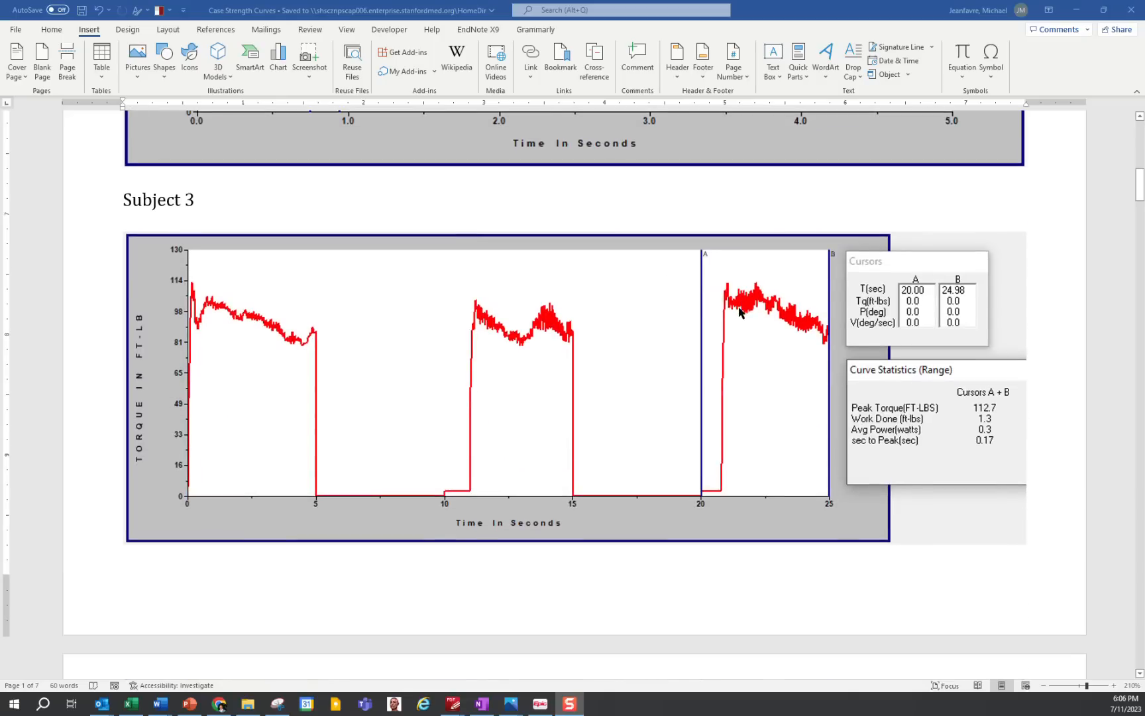
mouse_move(740, 324)
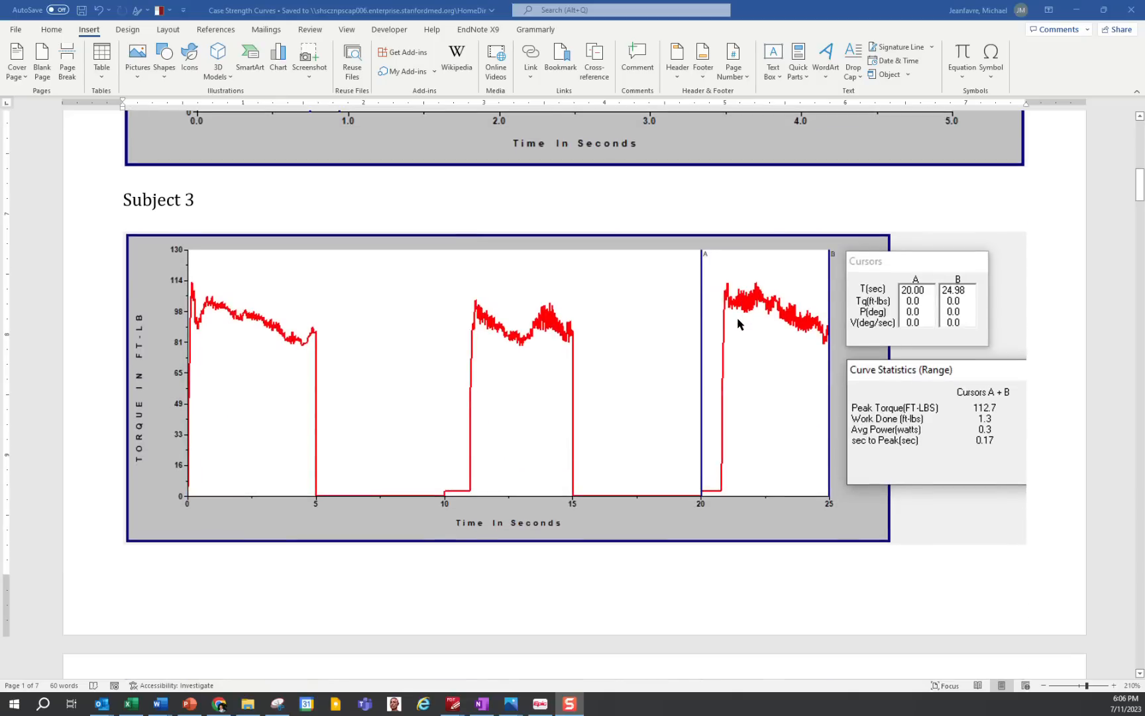
Step: Scroll onto the next page's 20–25 second close-up graph peaking at 112.7 ft-lbs
scroll("down", 3)
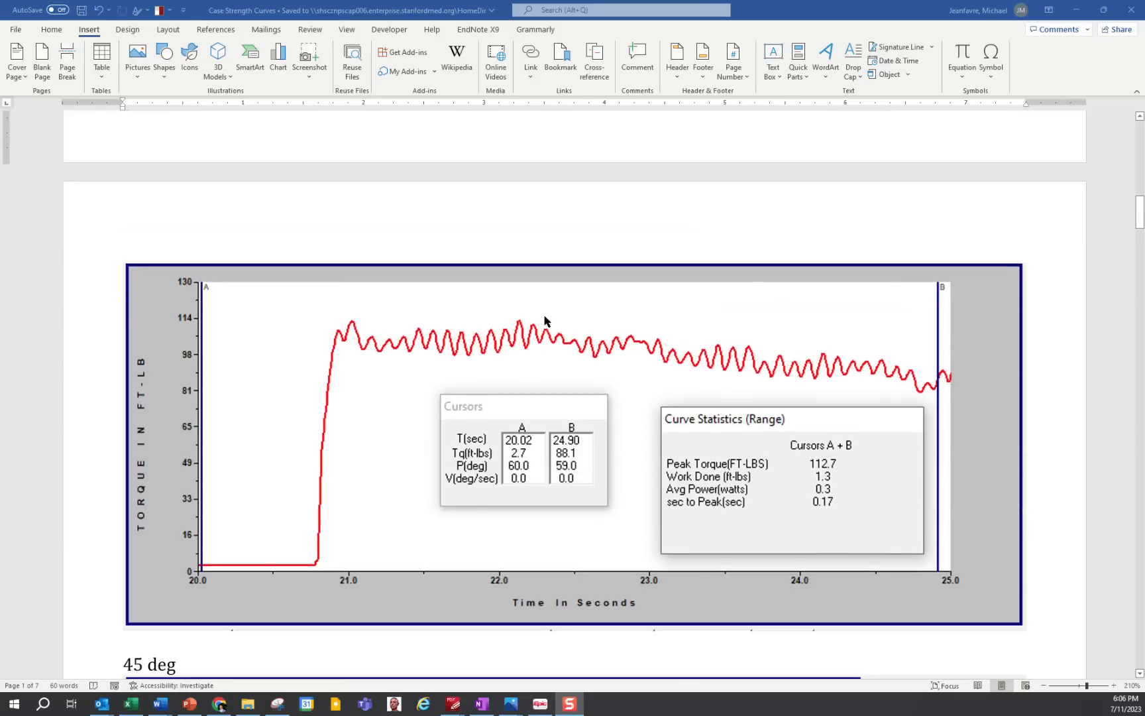
mouse_move(379, 350)
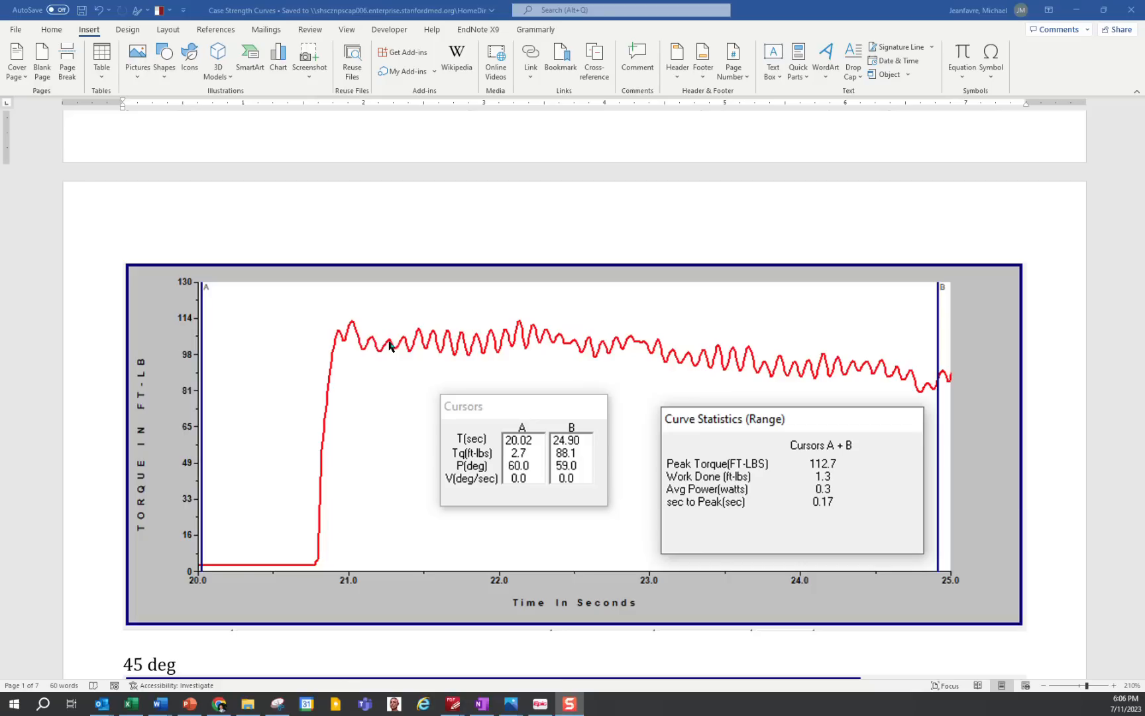
mouse_move(393, 343)
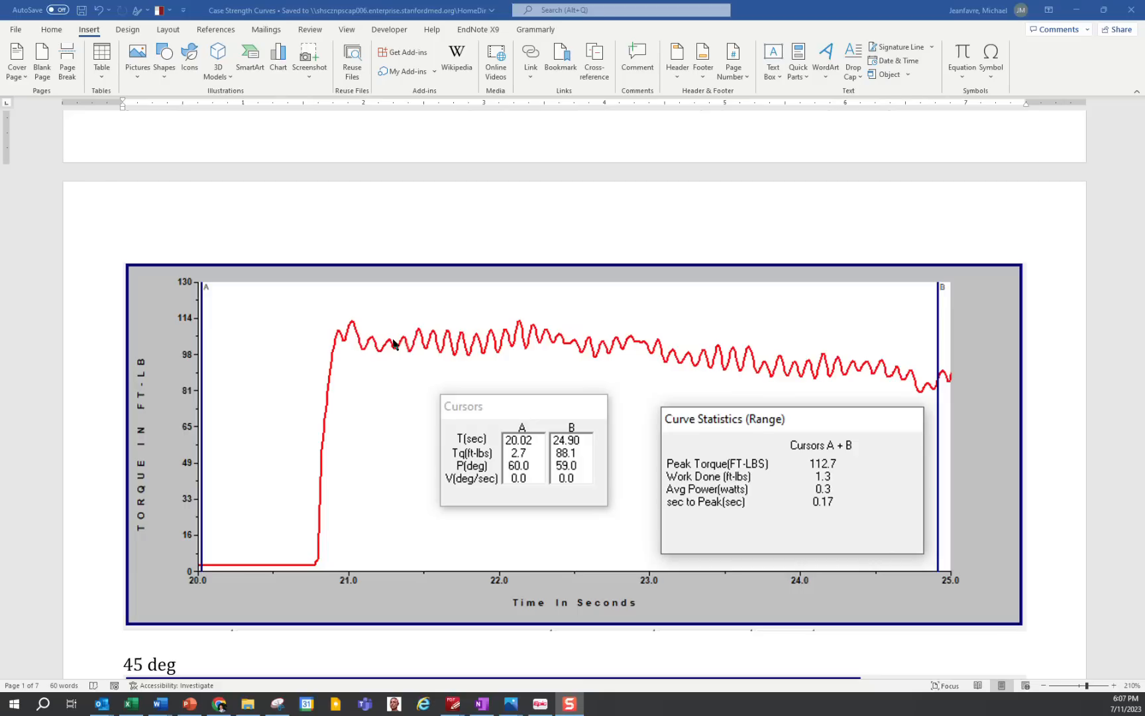
Step: Scroll past the 60 deg graph to the 45 deg graph peaking at 88.5 ft-lbs
scroll("down", 3)
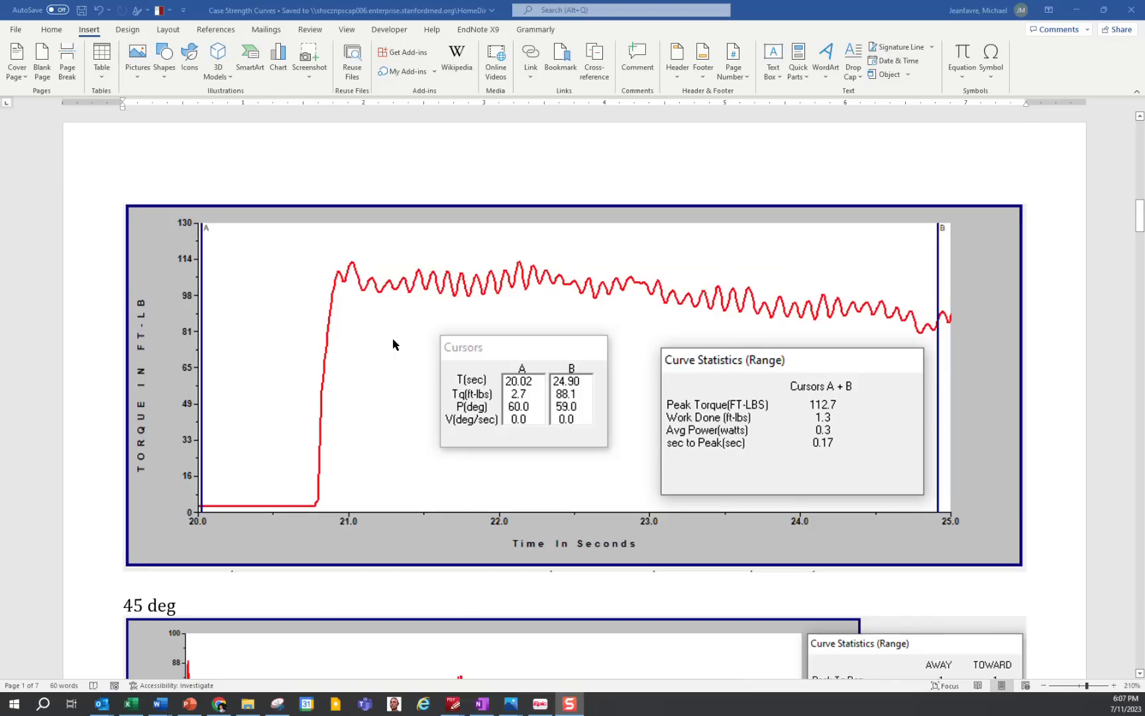
scroll("down", 3)
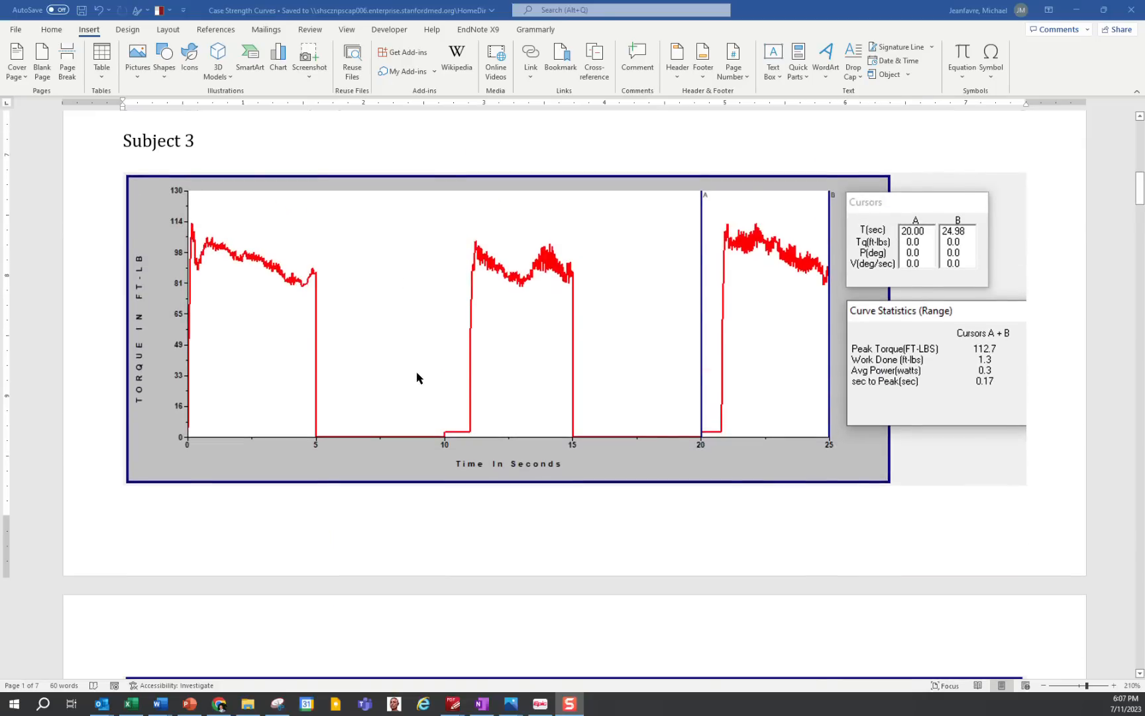
scroll("down", 3)
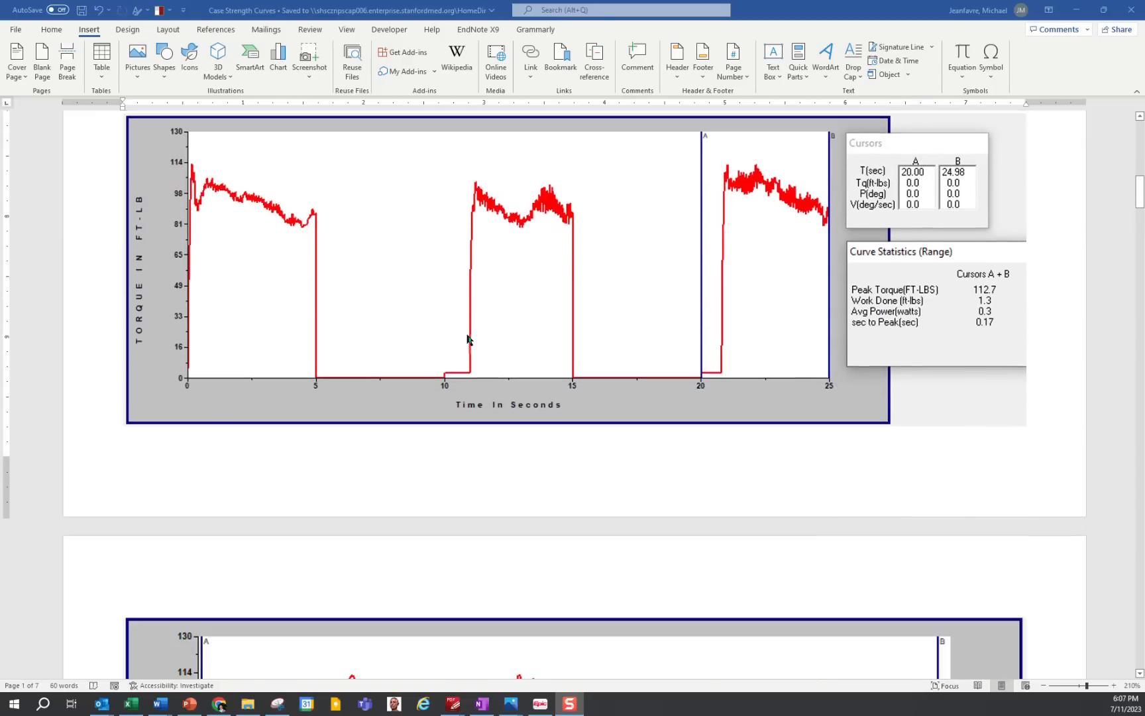
scroll("down", 3)
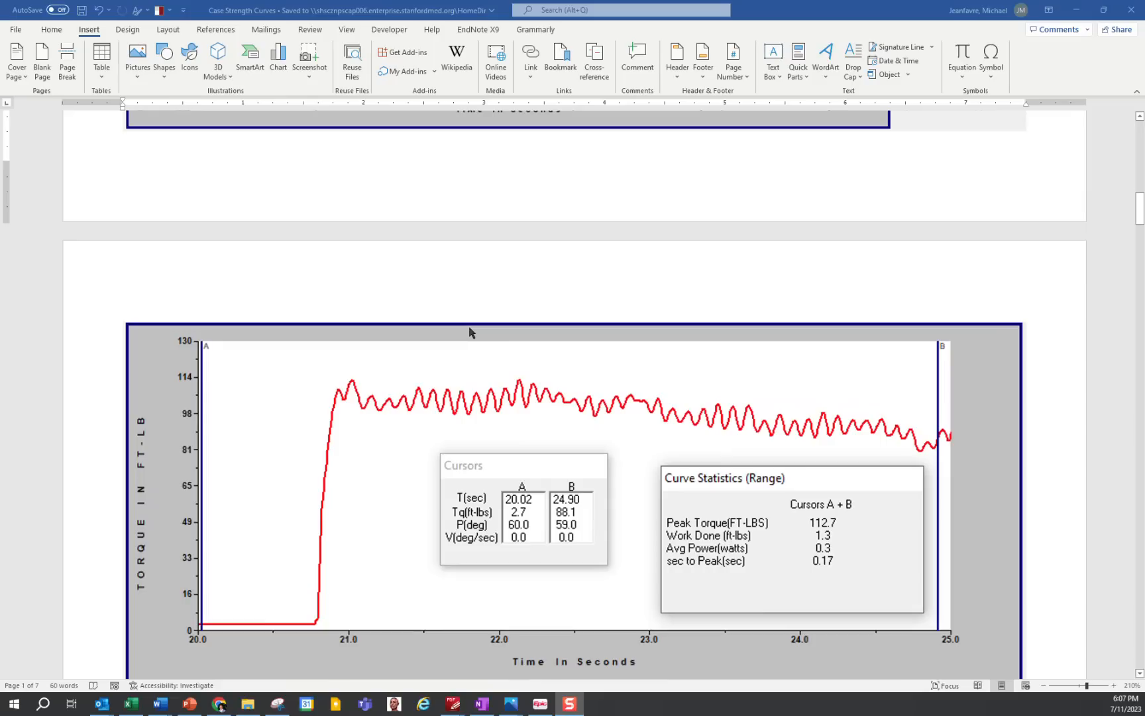
scroll("down", 3)
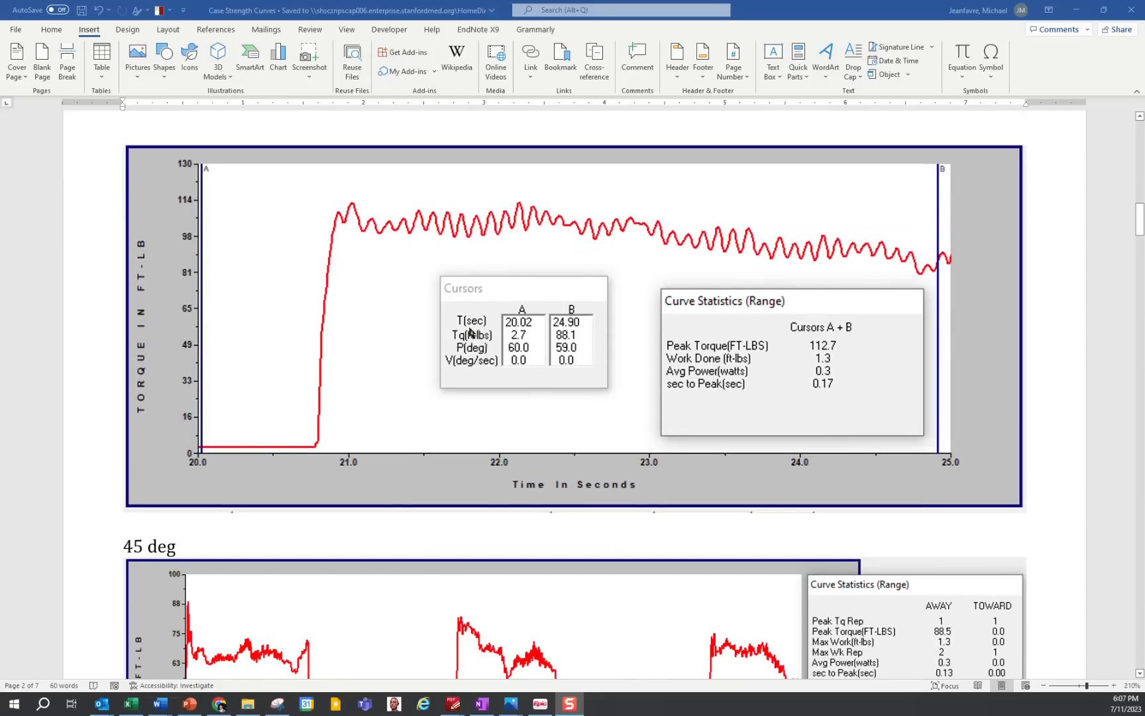
scroll("down", 3)
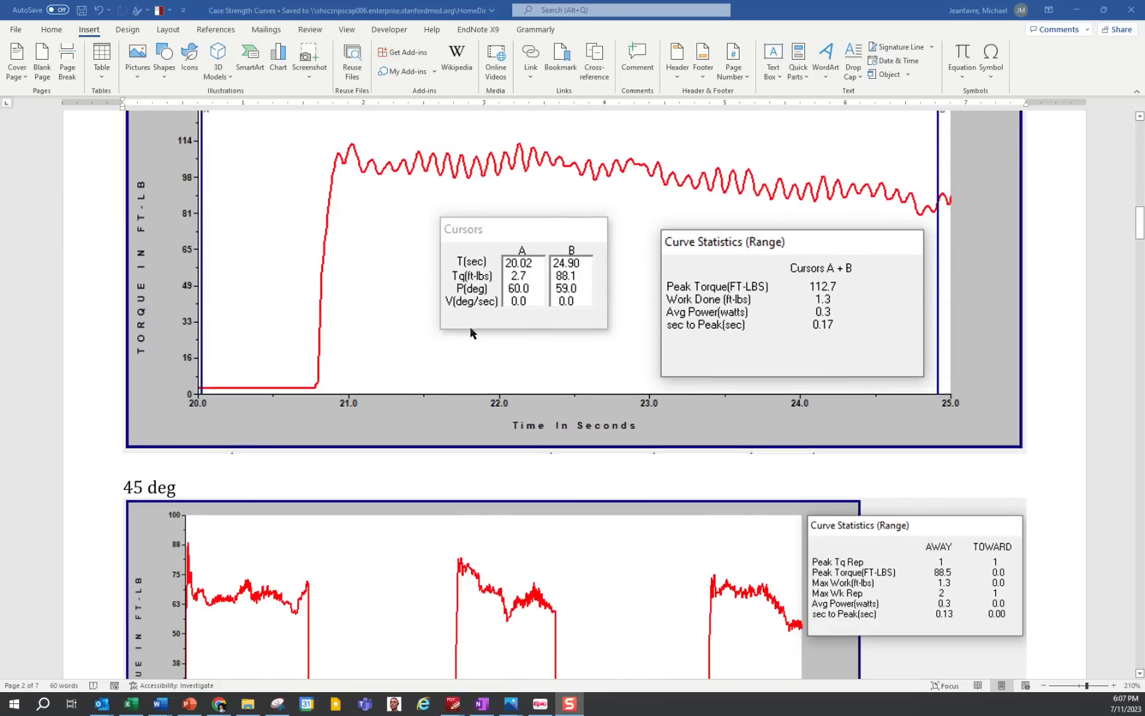
scroll("down", 3)
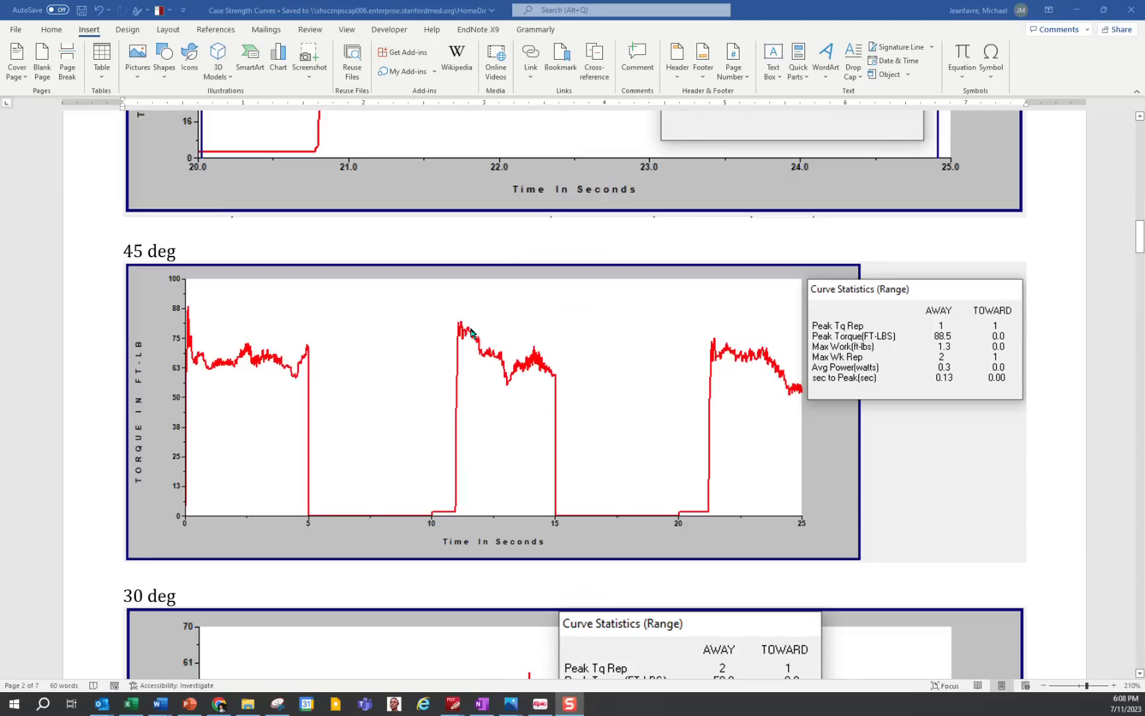
mouse_move(489, 362)
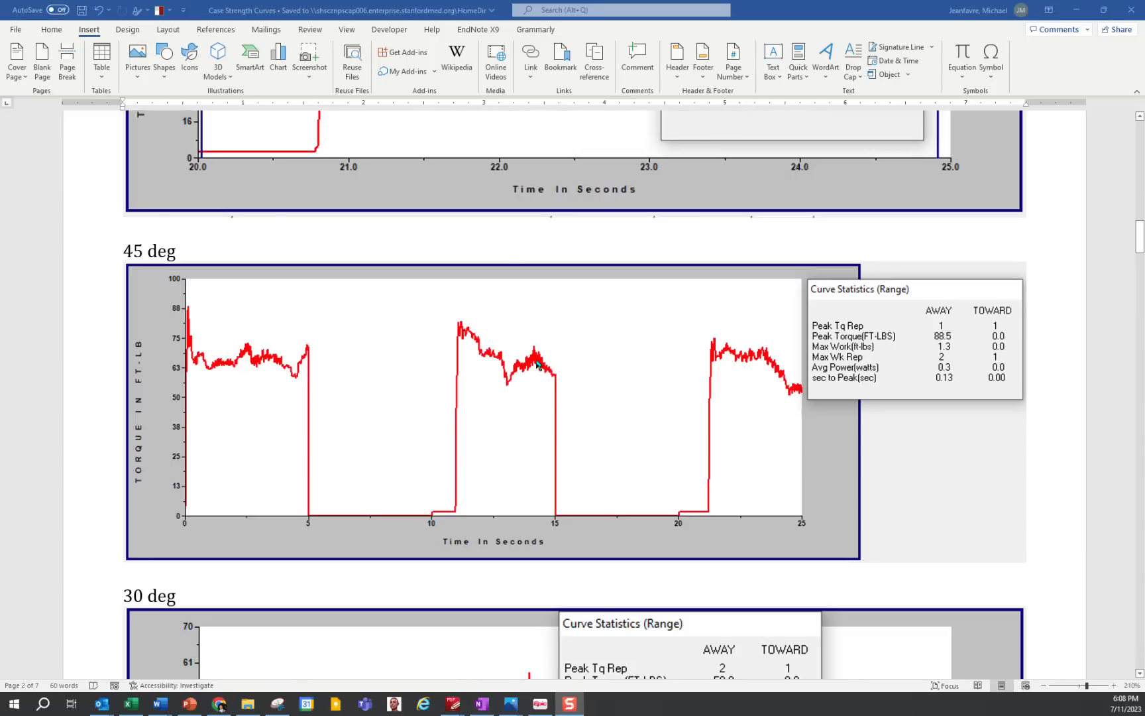
mouse_move(460, 336)
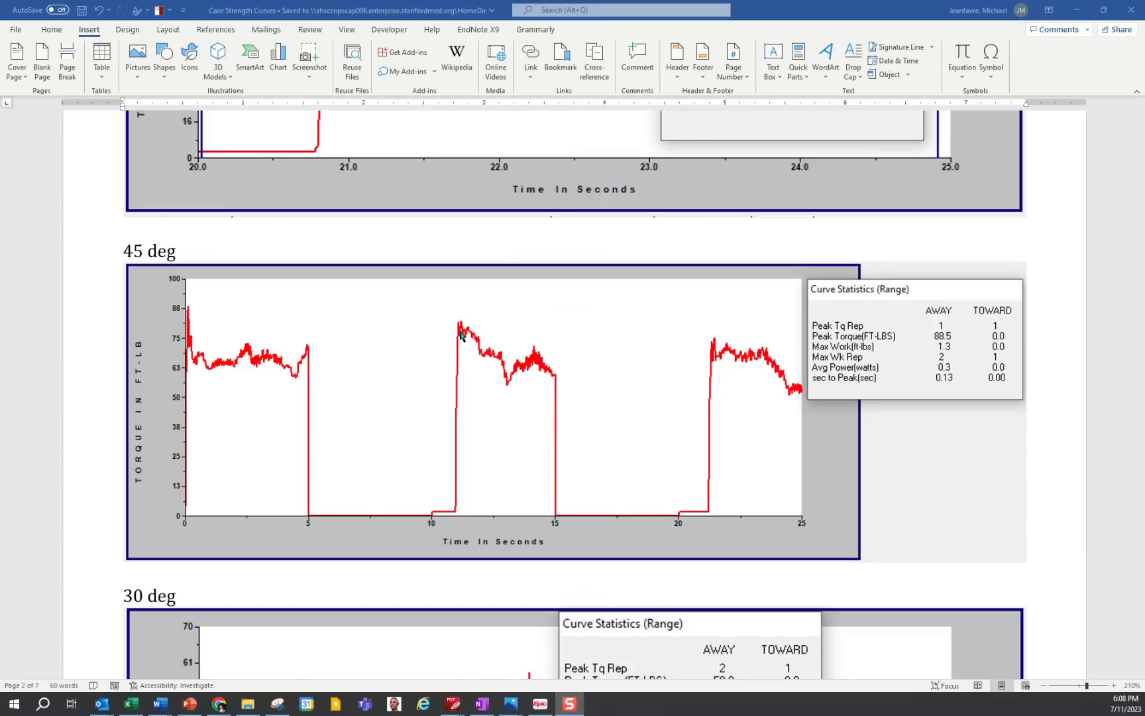
mouse_move(249, 362)
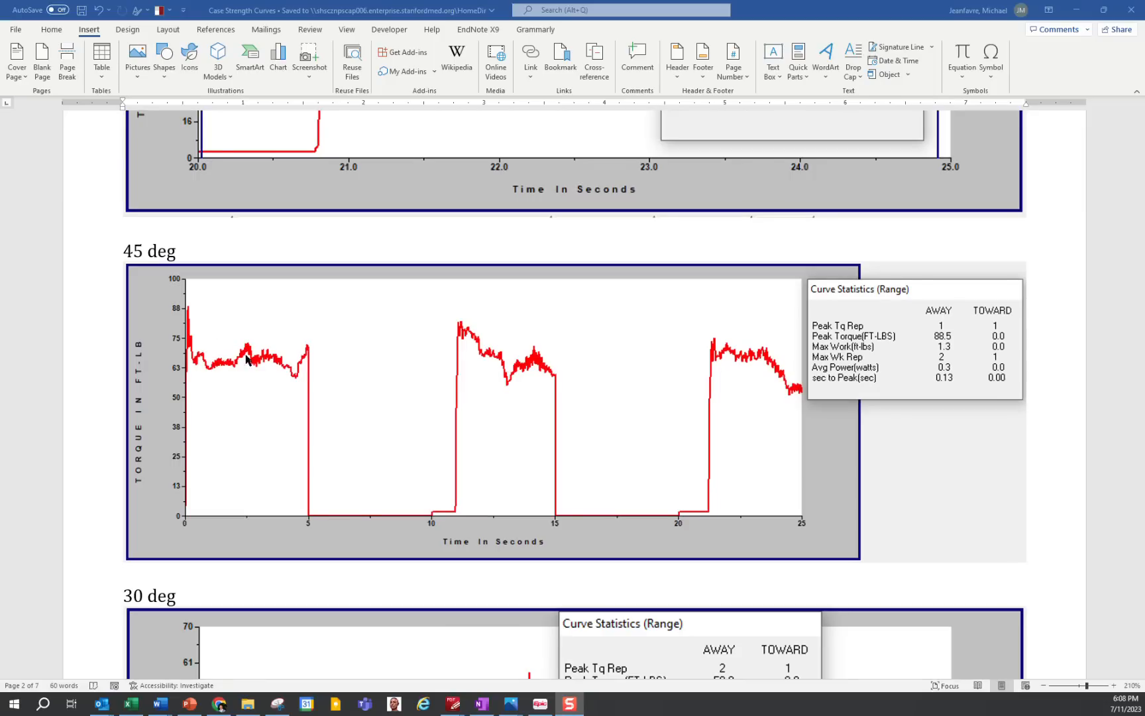
mouse_move(366, 349)
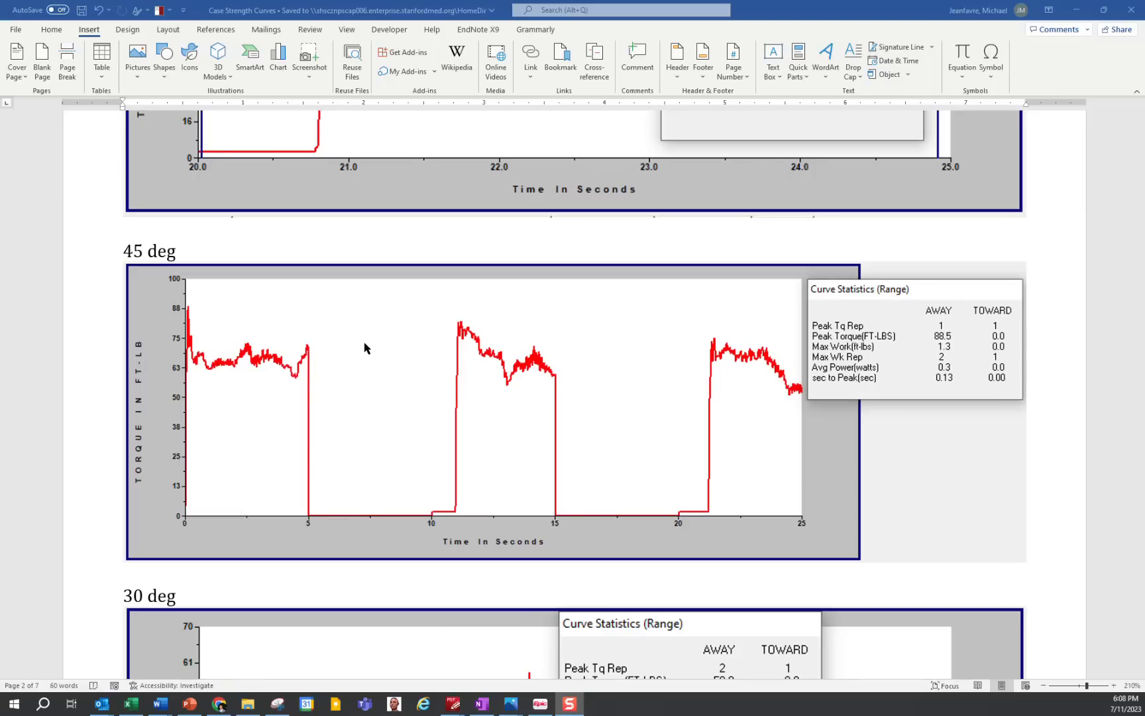
Step: Scroll until the full 30 deg graph with peak torque 58.8 ft-lbs shows
scroll("down", 3)
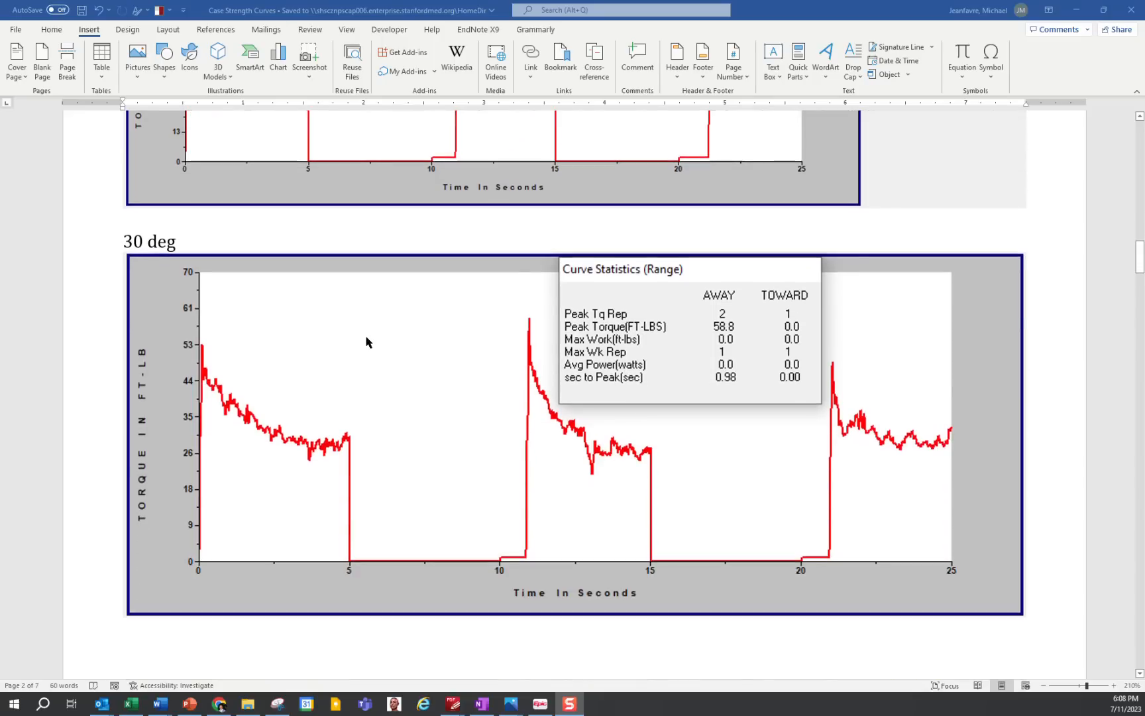
mouse_move(372, 345)
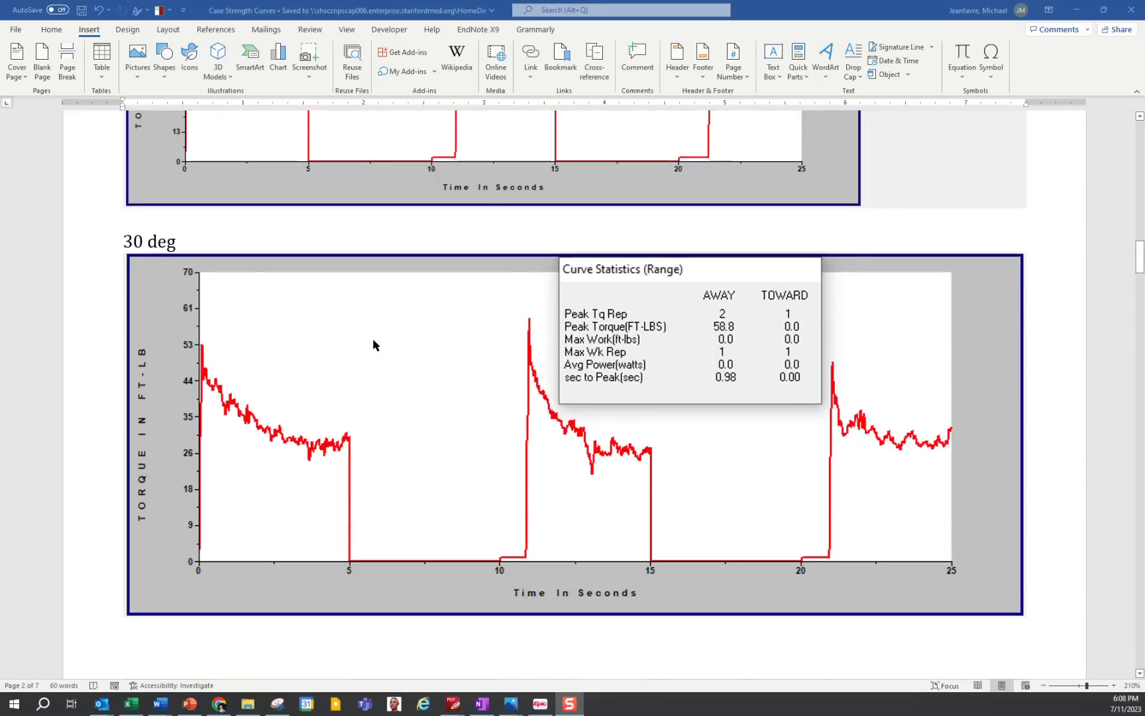
mouse_move(258, 352)
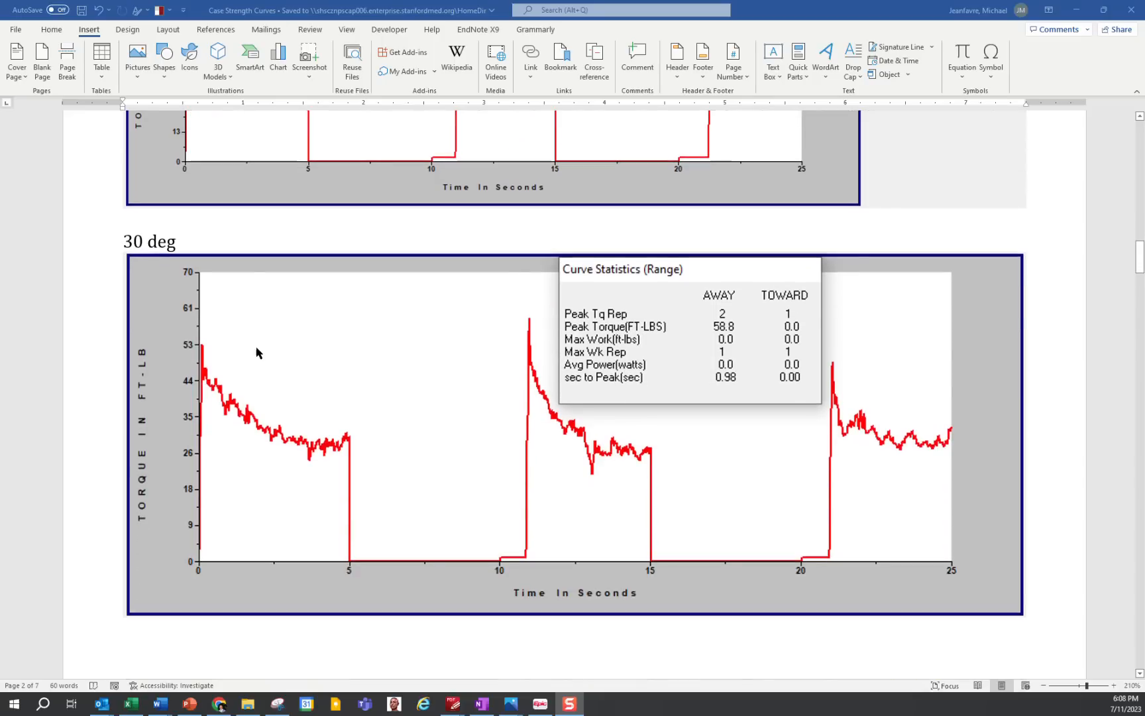
mouse_move(509, 324)
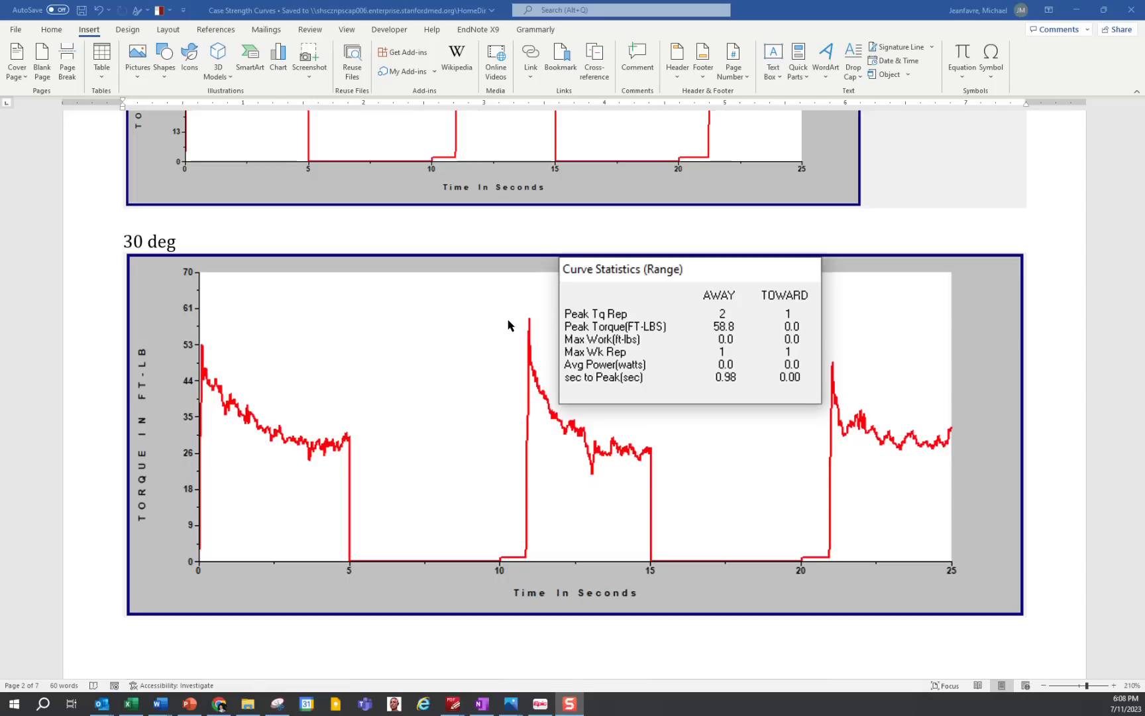
mouse_move(542, 396)
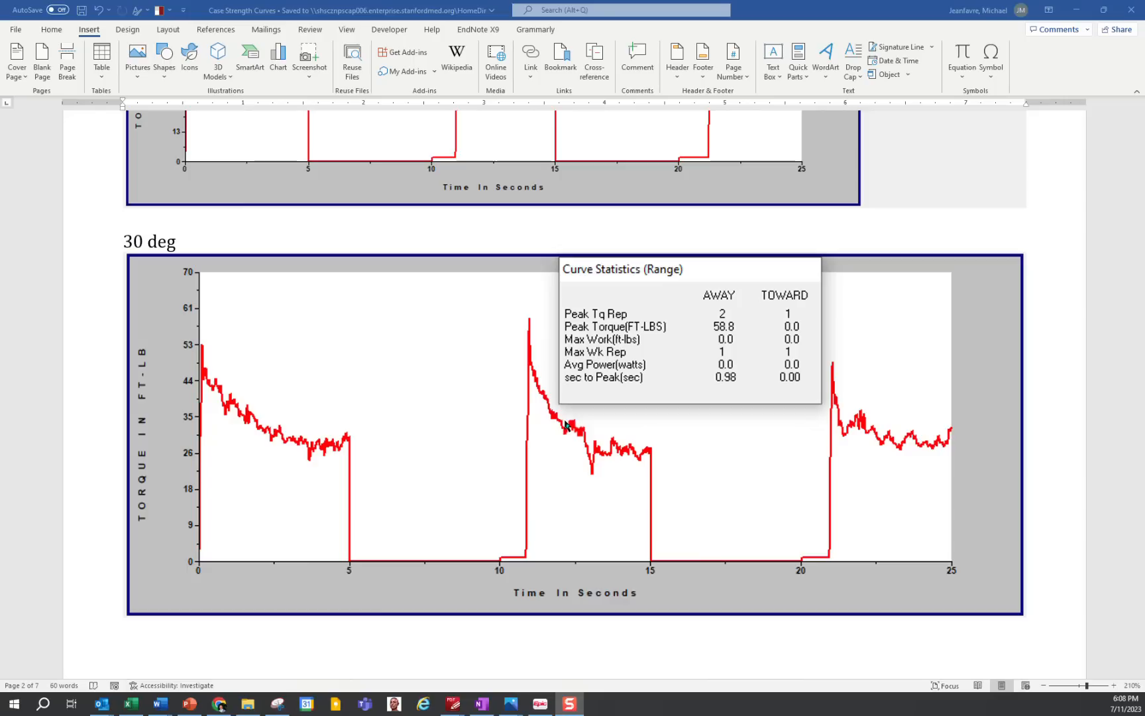
Step: Move onto page 3 past the 73.5 ft-lbs close-up to the Reference Subject 1 graph
scroll("down", 3)
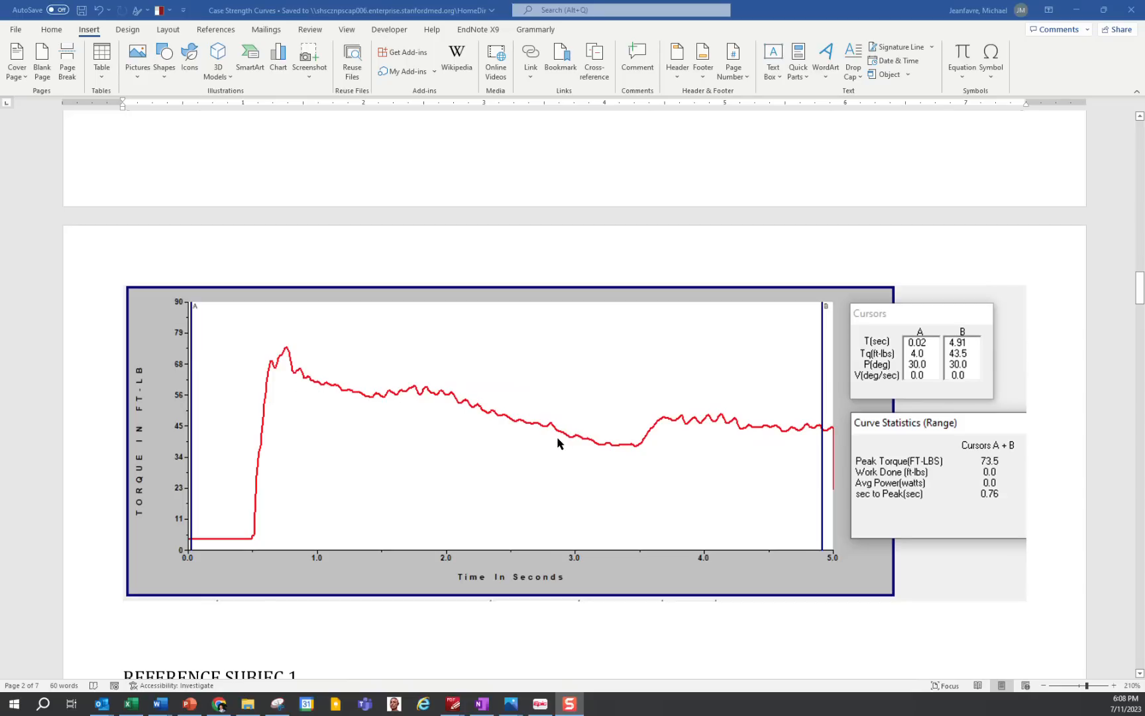
mouse_move(310, 426)
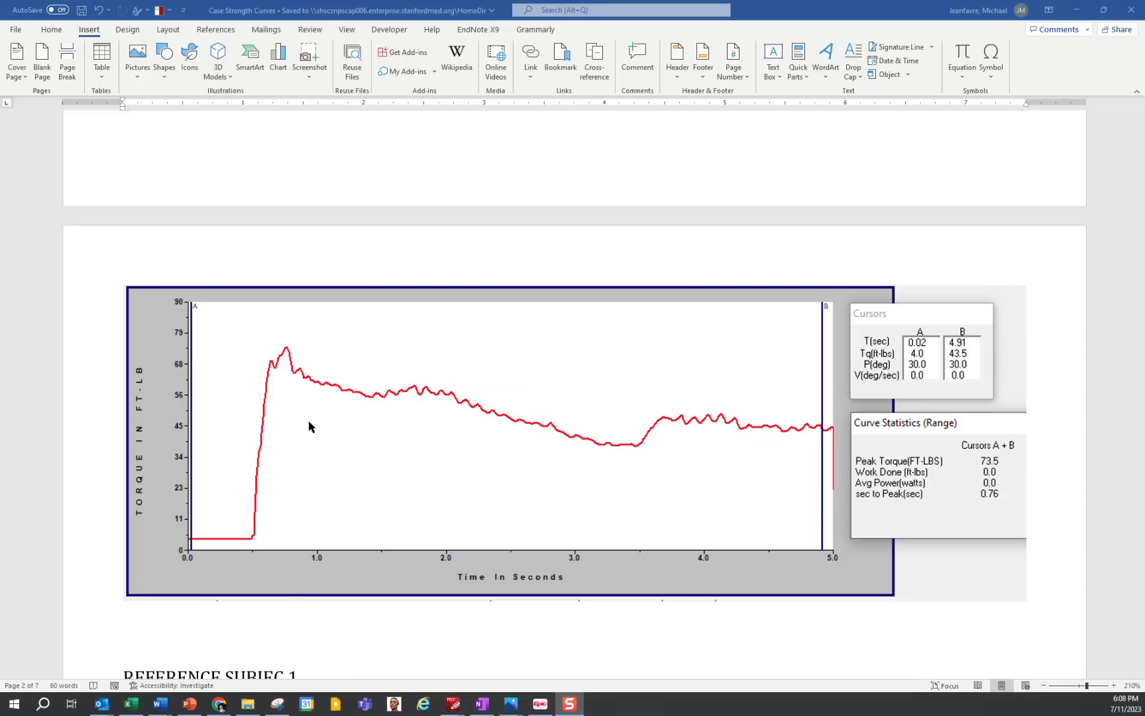
scroll("down", 3)
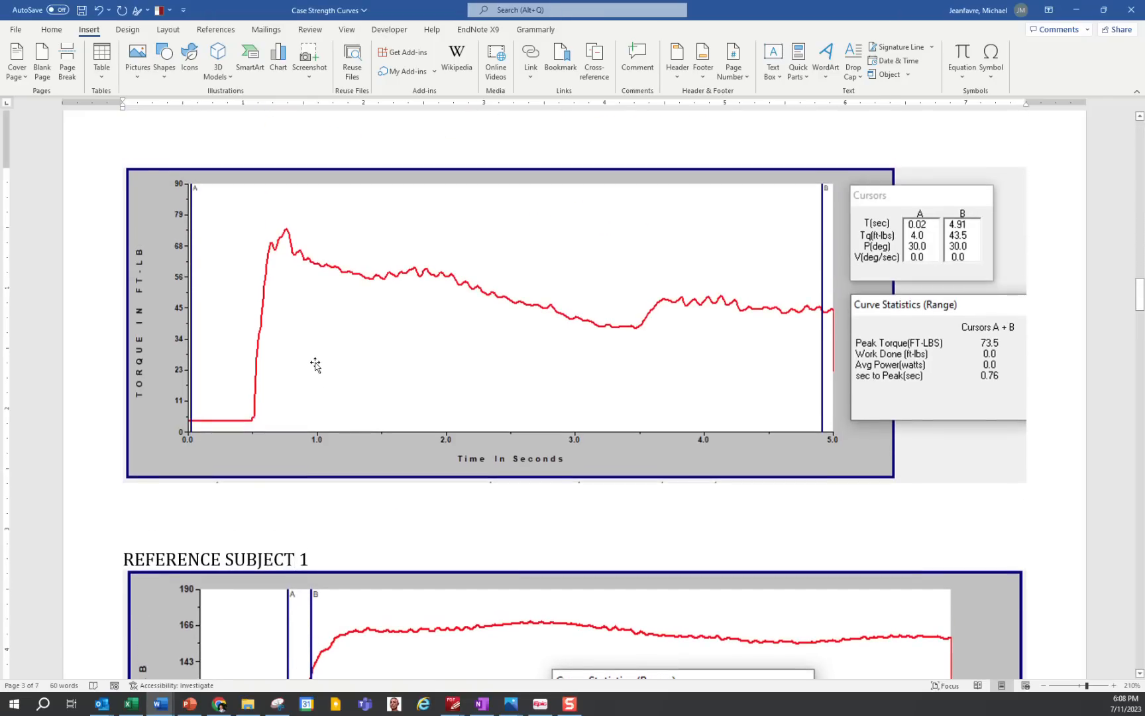
mouse_move(315, 363)
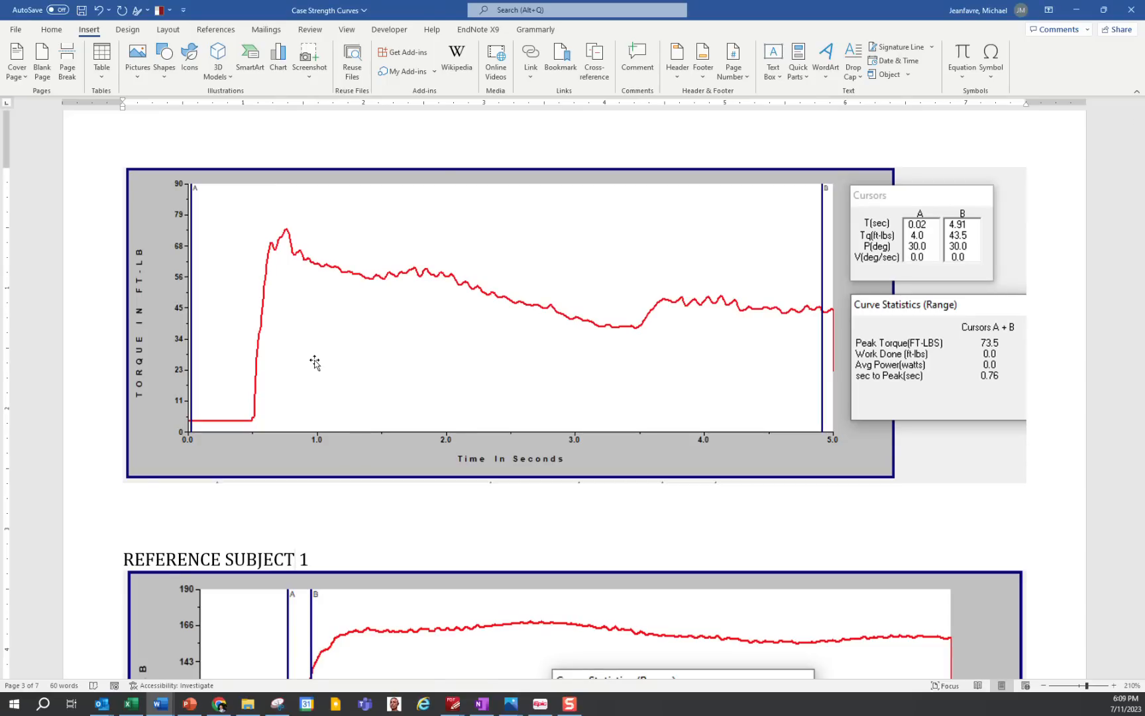
left_click(293, 559)
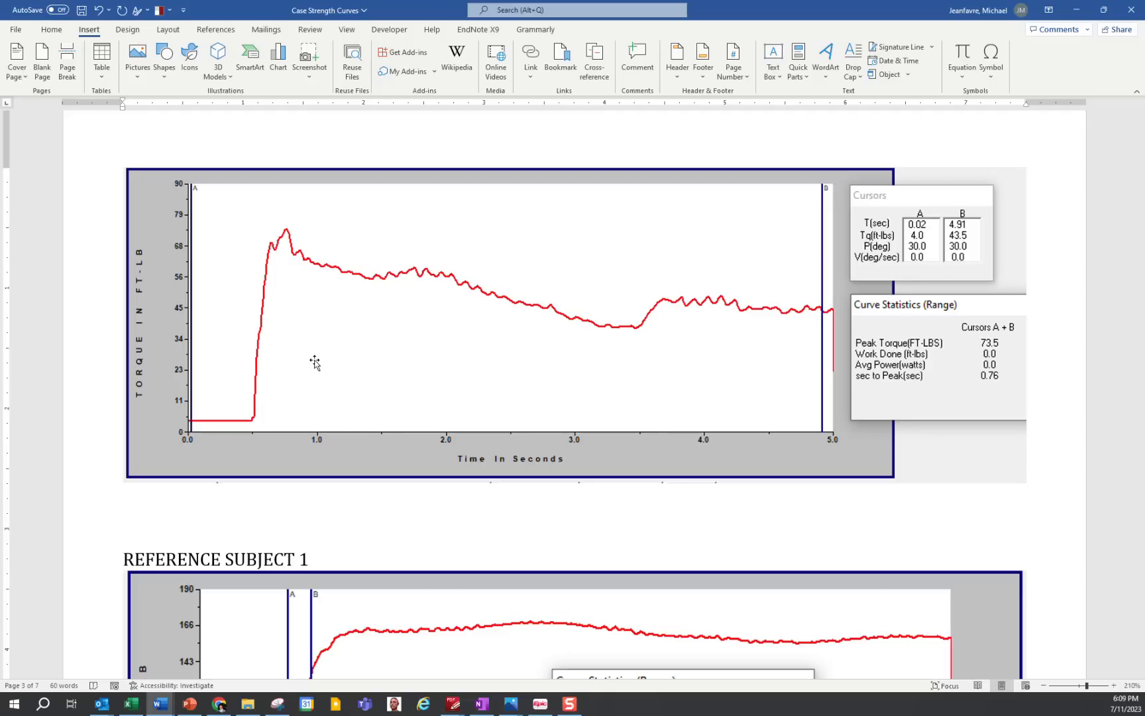
scroll("down", 3)
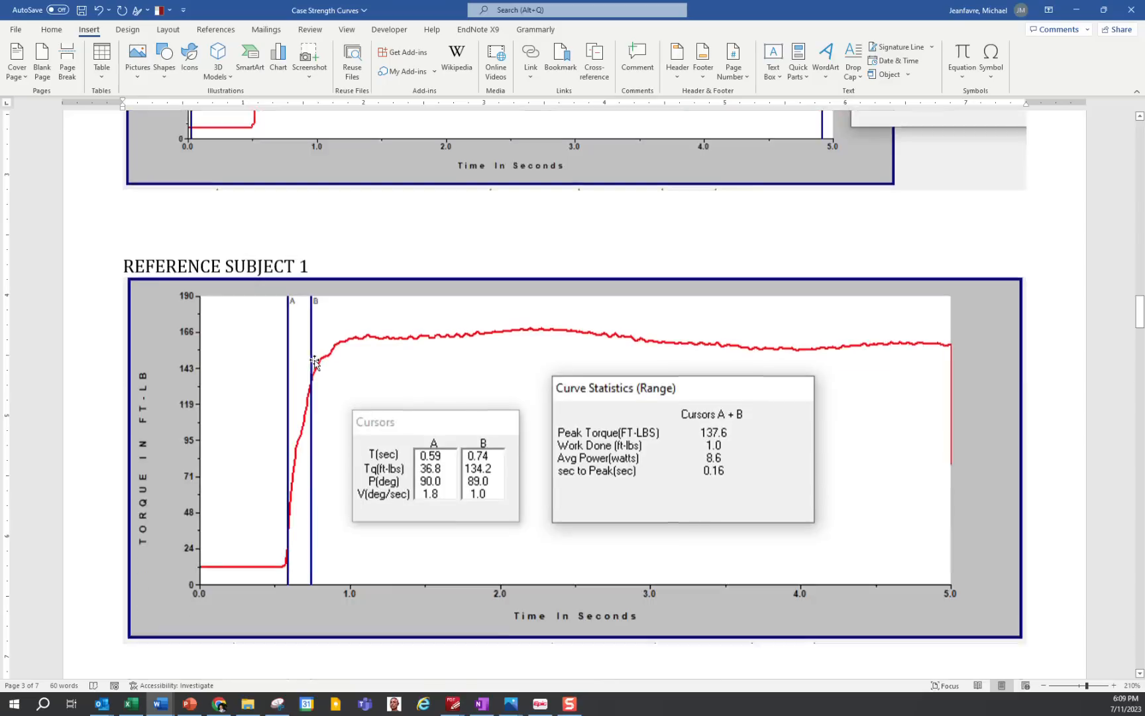
Step: Scroll through Subject 2's 90 deg report (101.6 vs 108.5 ft-lbs) and its bar charts
scroll("down", 3)
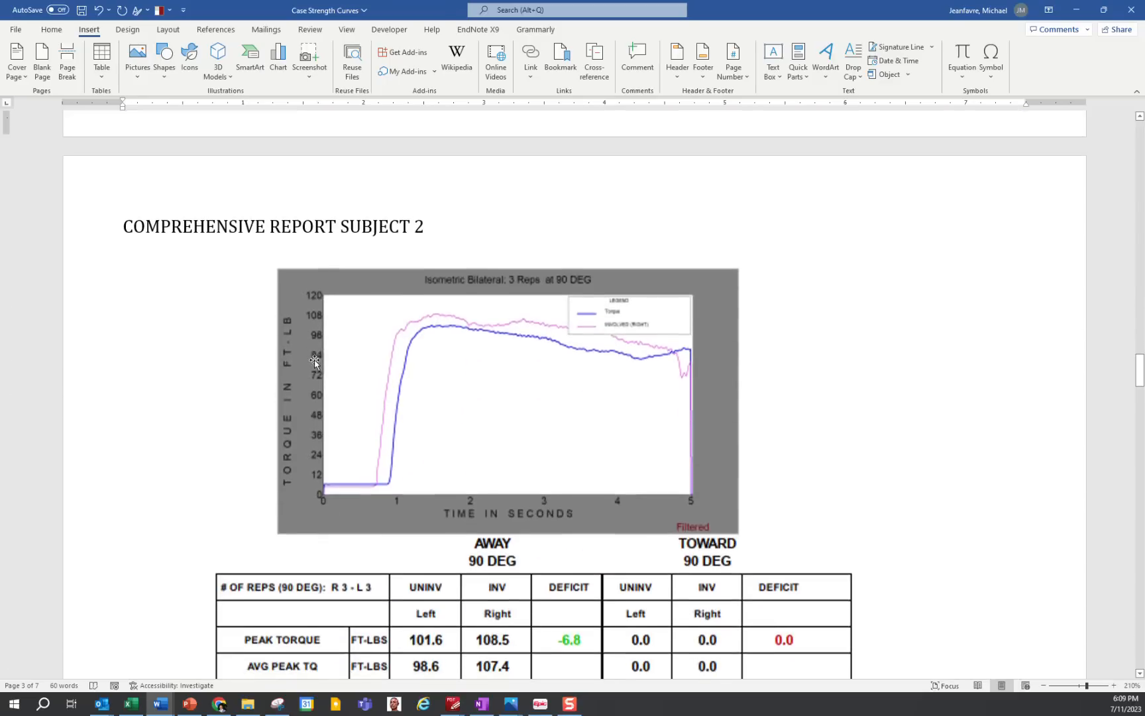
scroll("down", 3)
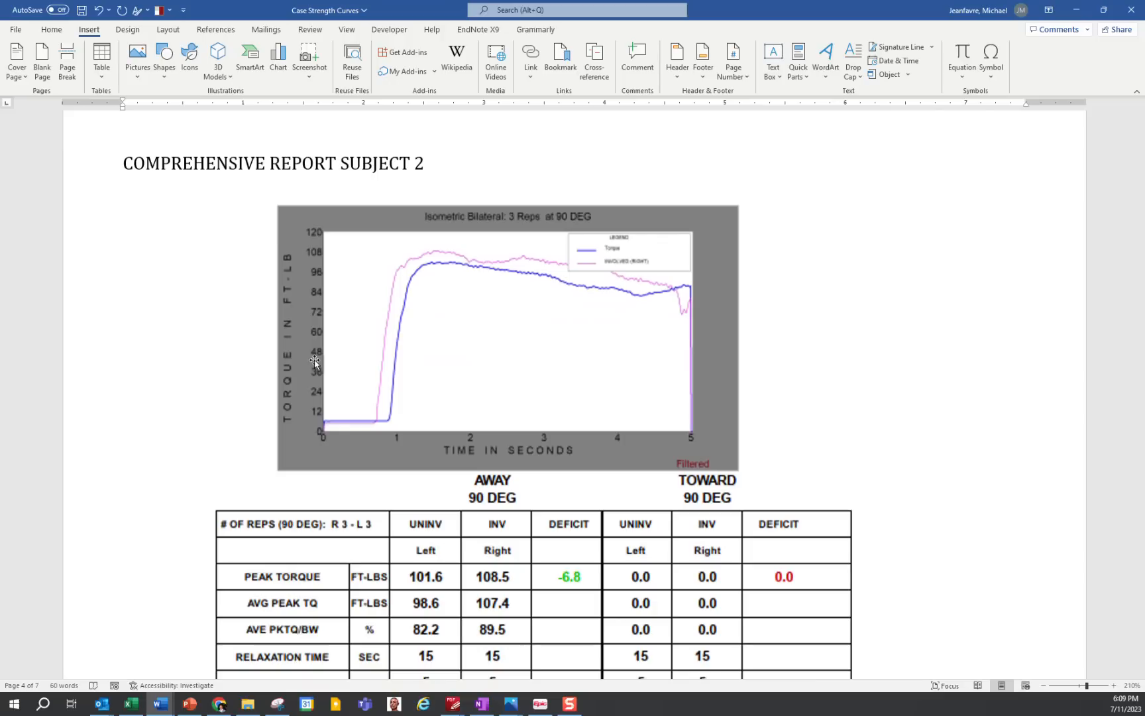
scroll("down", 3)
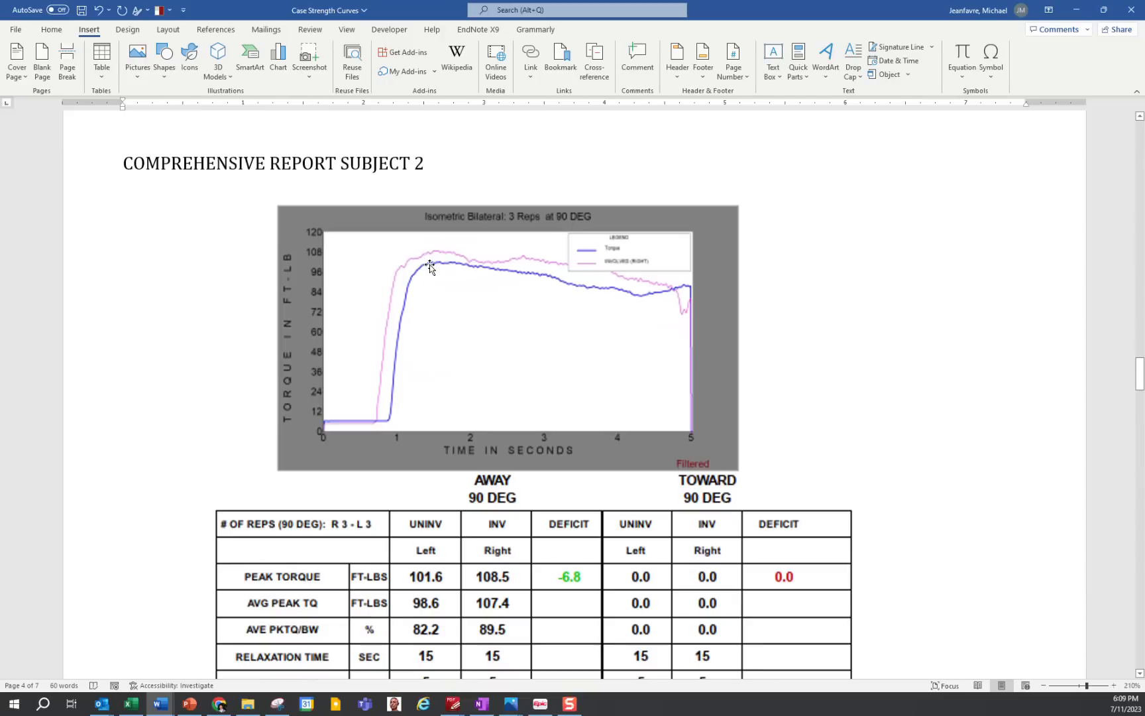
mouse_move(511, 271)
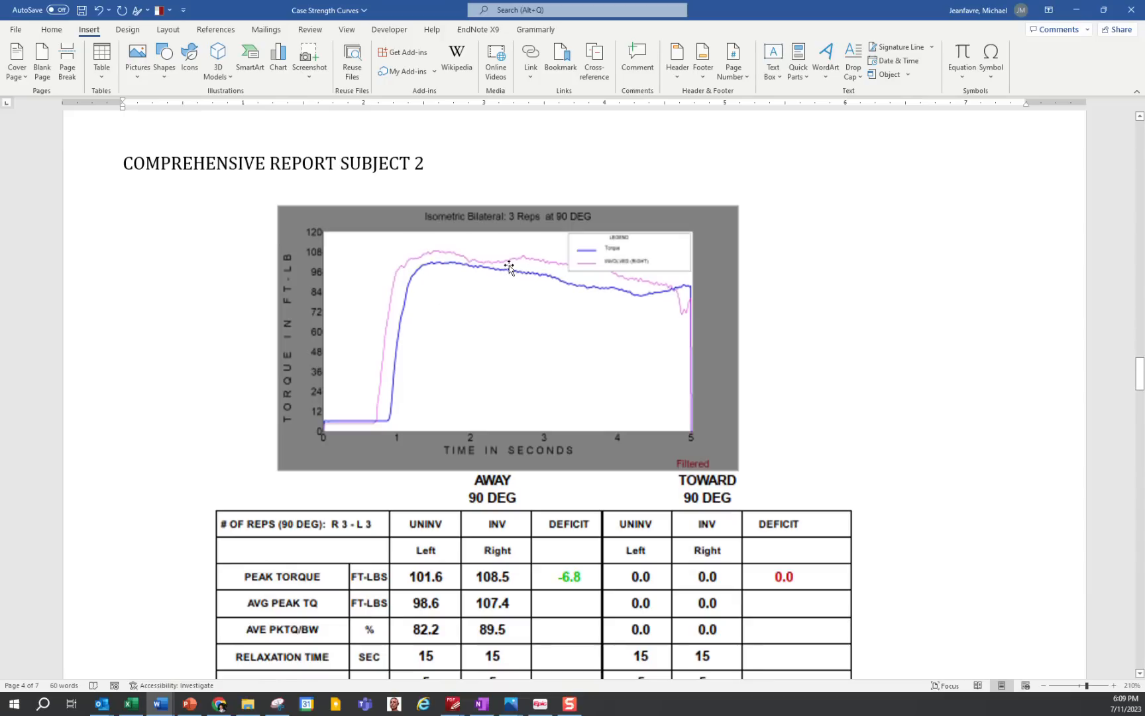
mouse_move(666, 307)
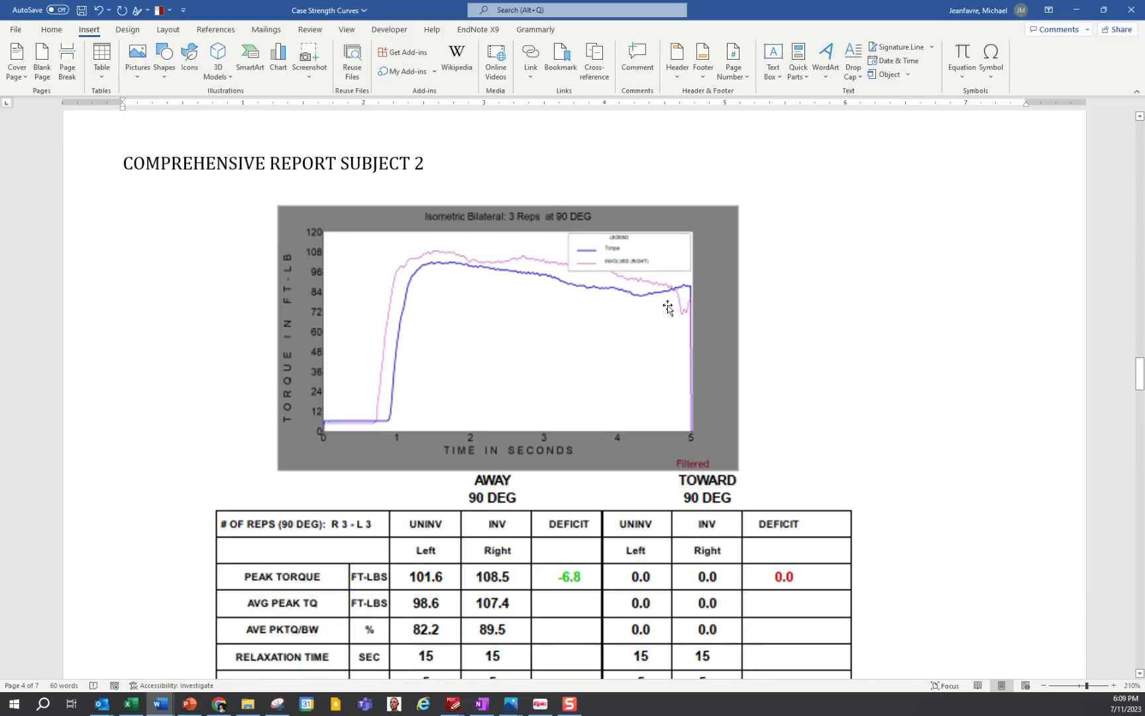
mouse_move(606, 286)
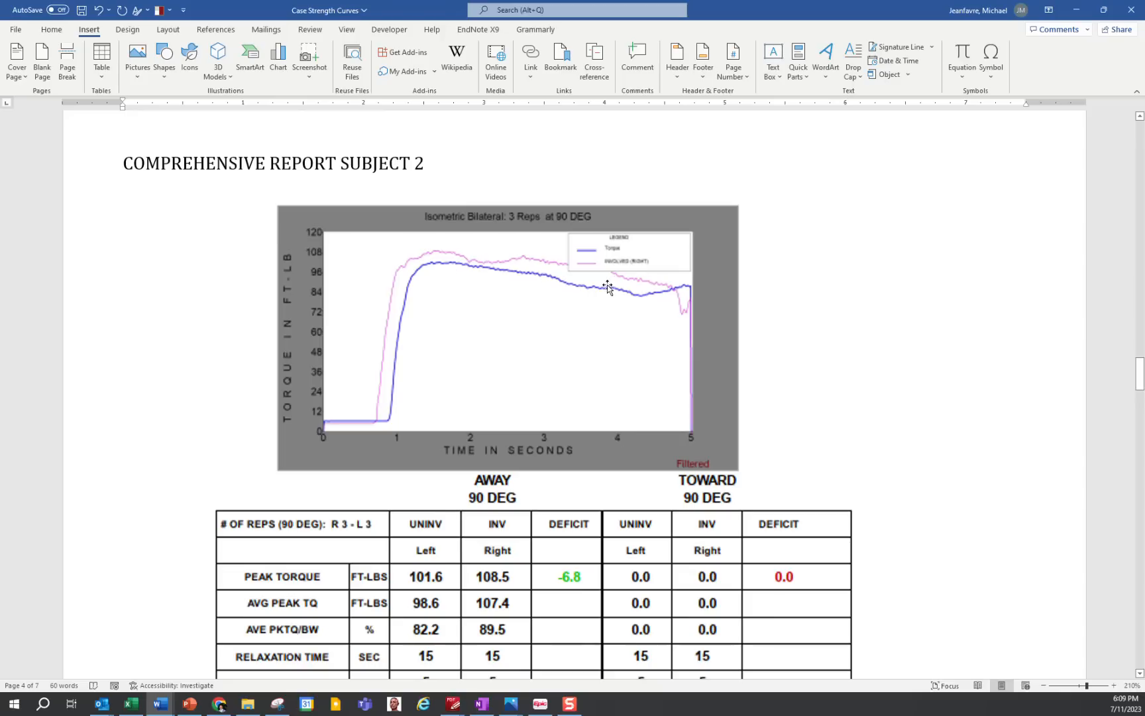
scroll("down", 3)
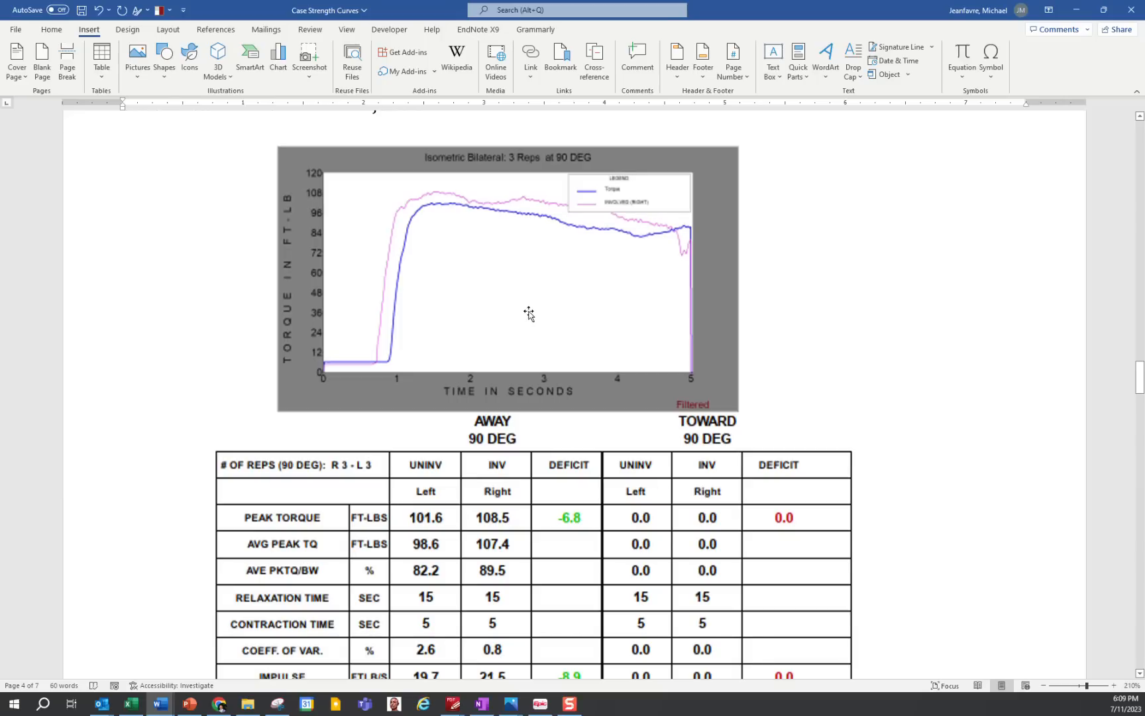
mouse_move(520, 312)
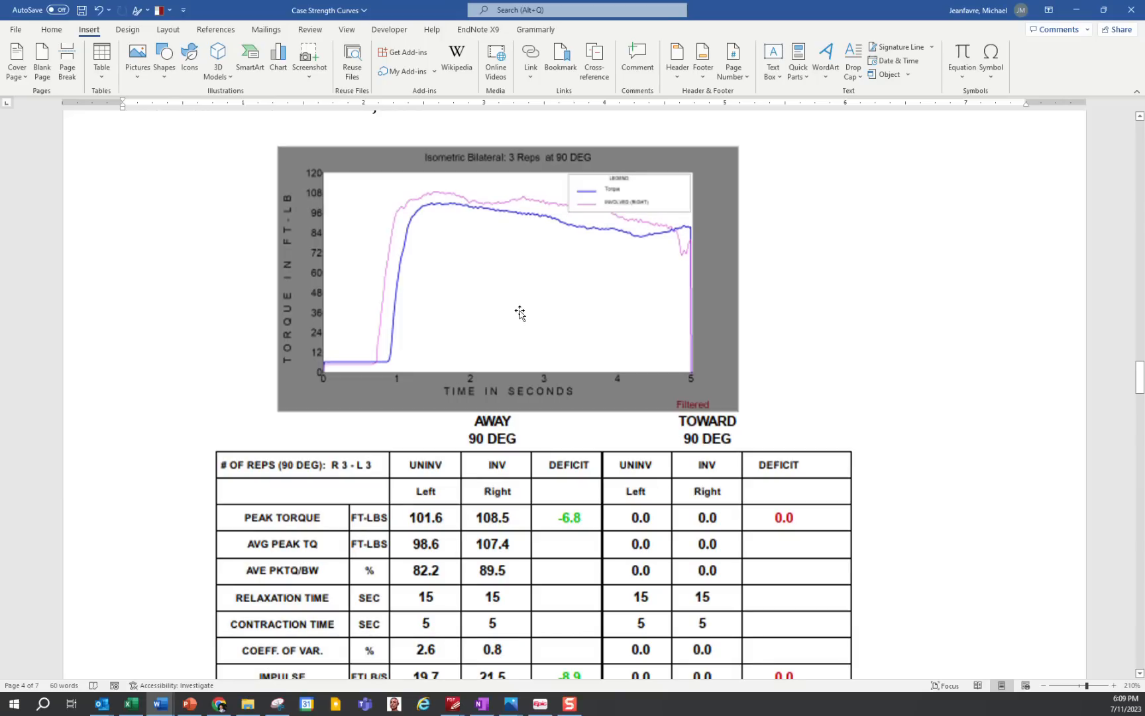
scroll("down", 3)
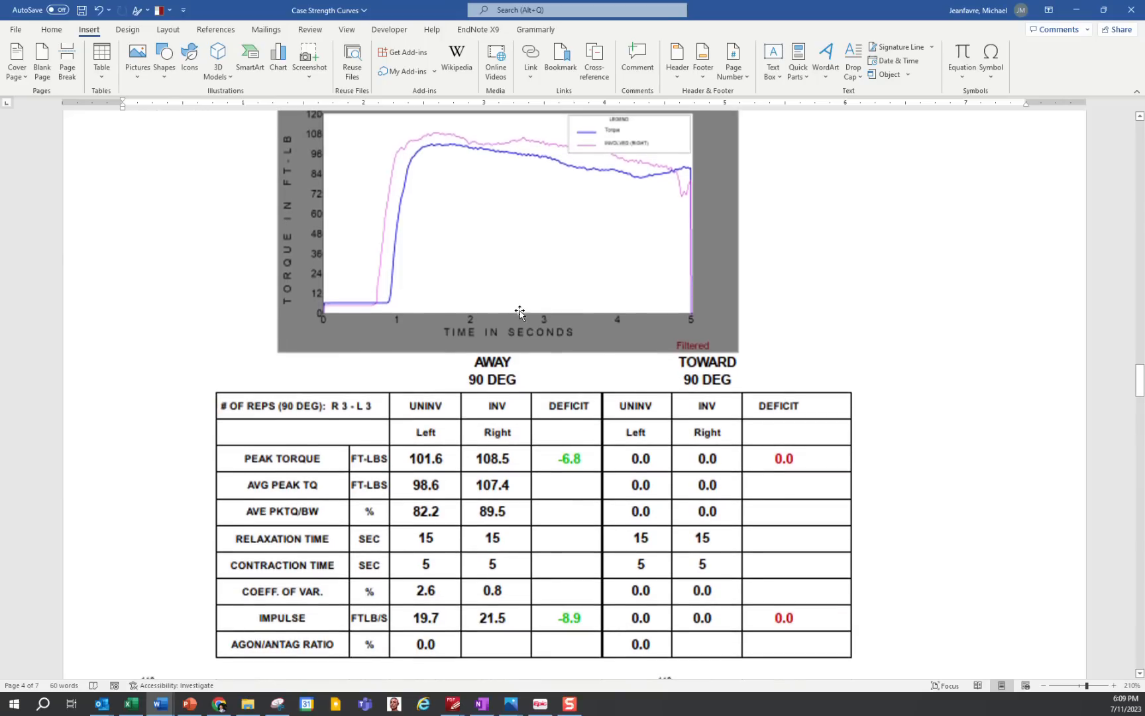
scroll("down", 3)
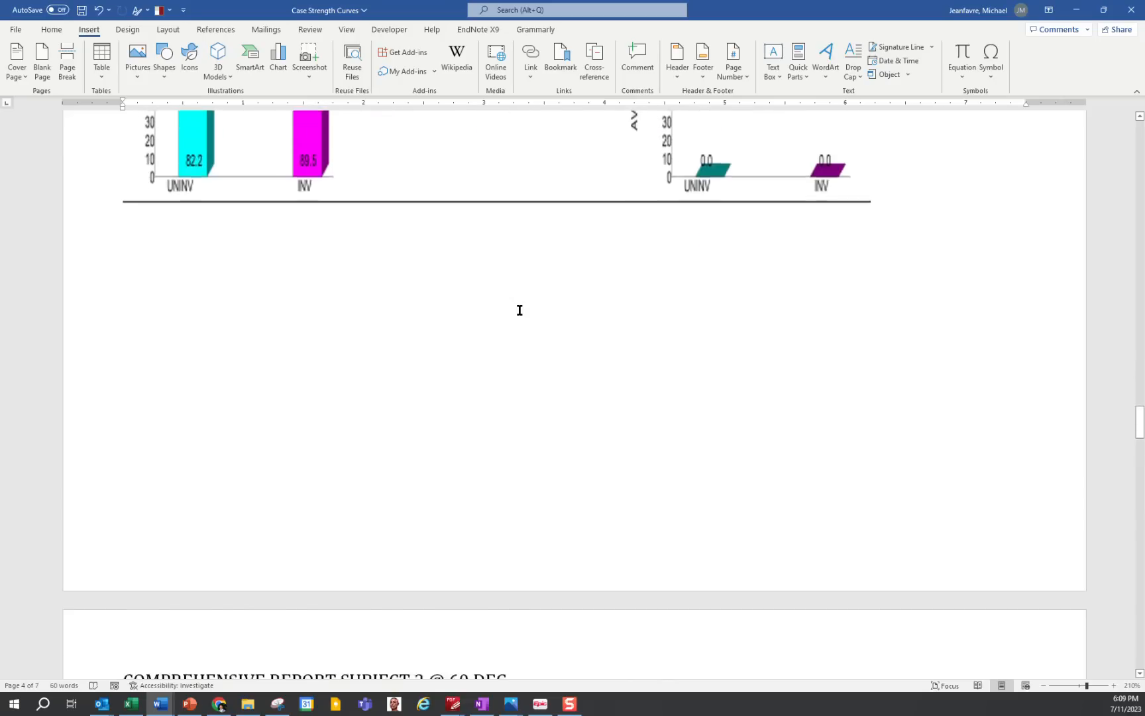
Step: Scroll past Subject 3's 60 deg report (110.5 vs 119.2) to the 30 deg graph
scroll("down", 3)
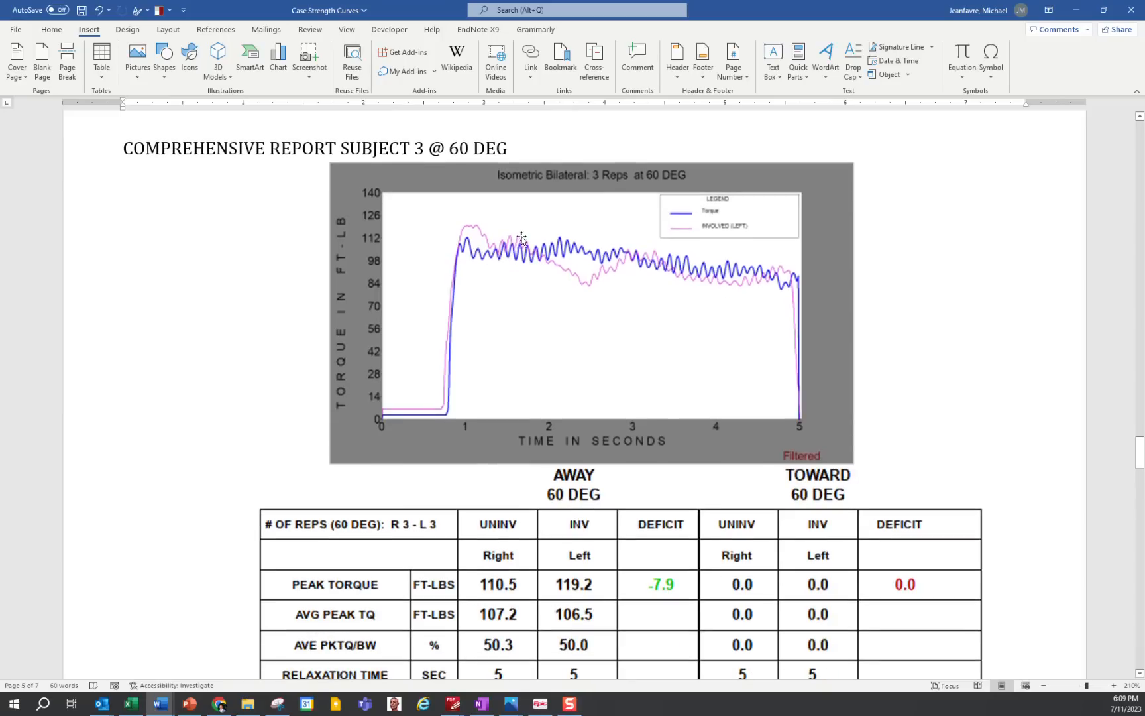
scroll("down", 3)
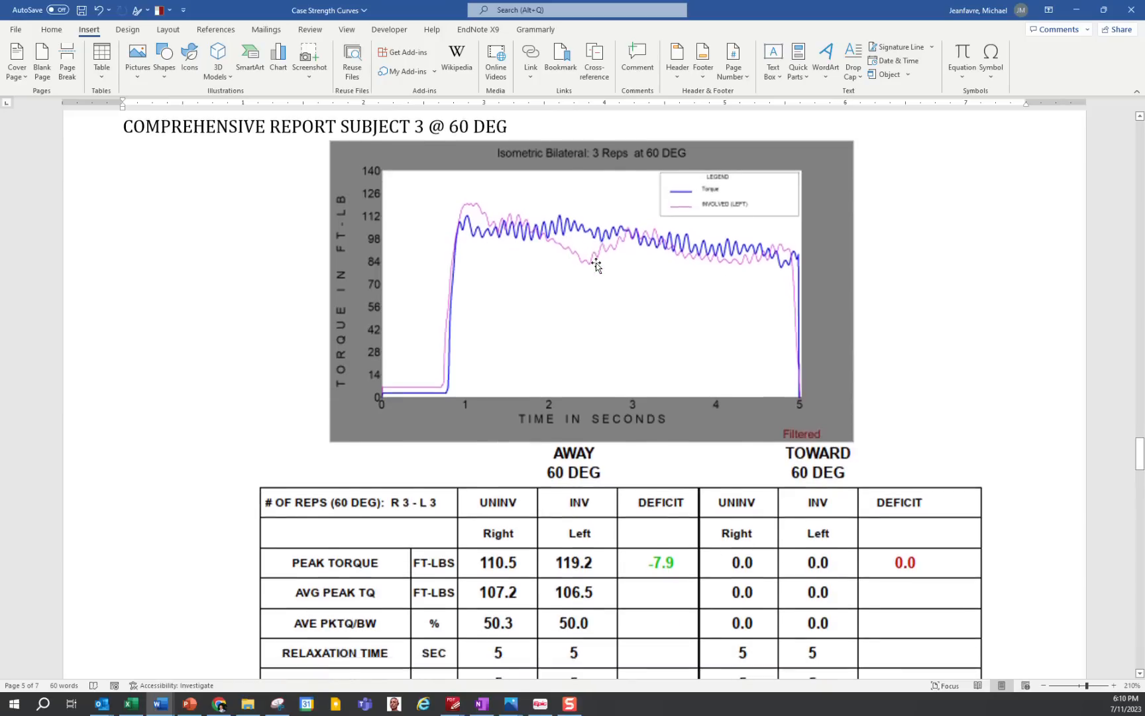
scroll("down", 3)
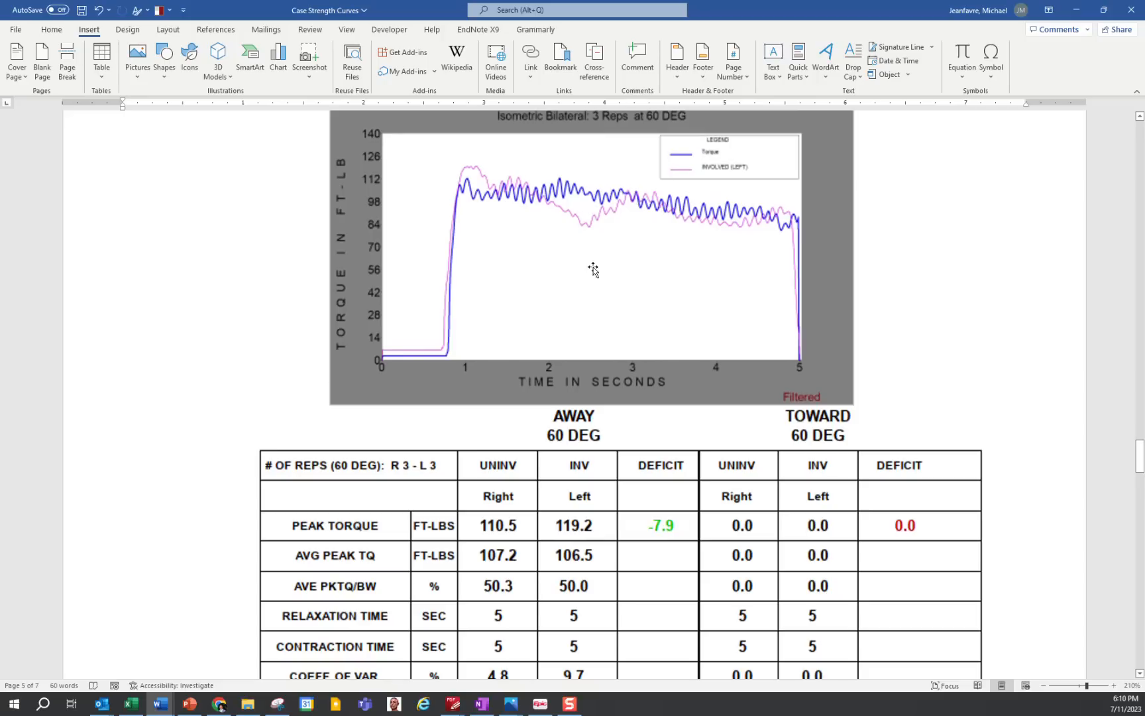
mouse_move(593, 394)
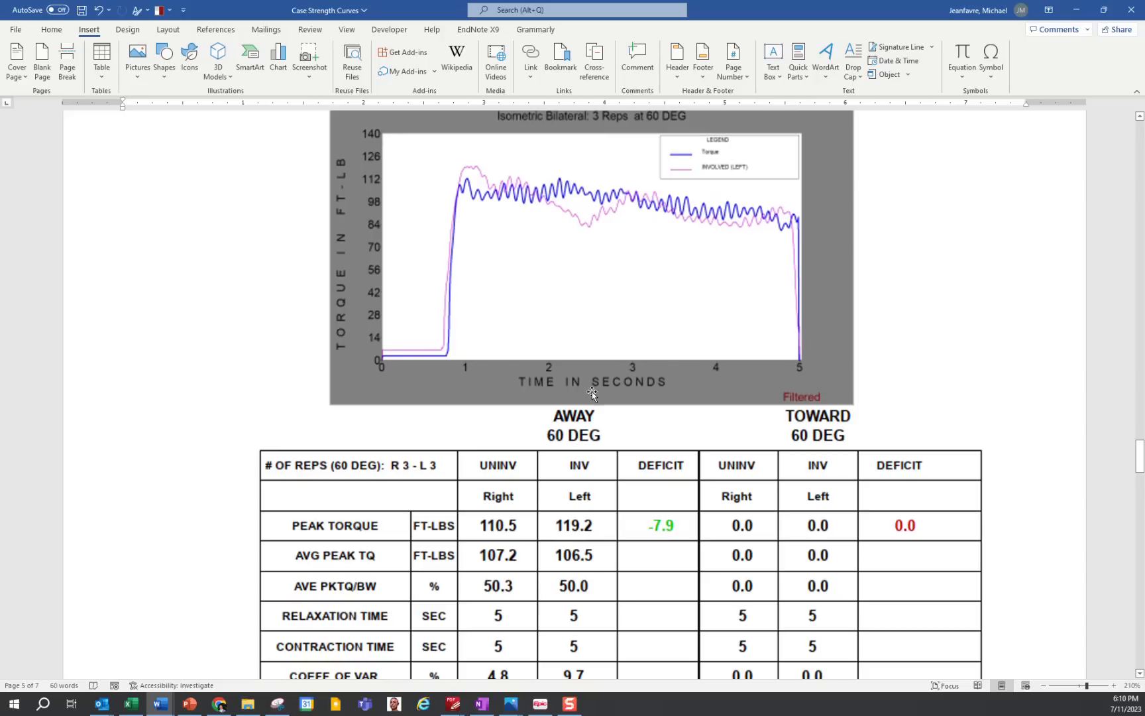
scroll("down", 3)
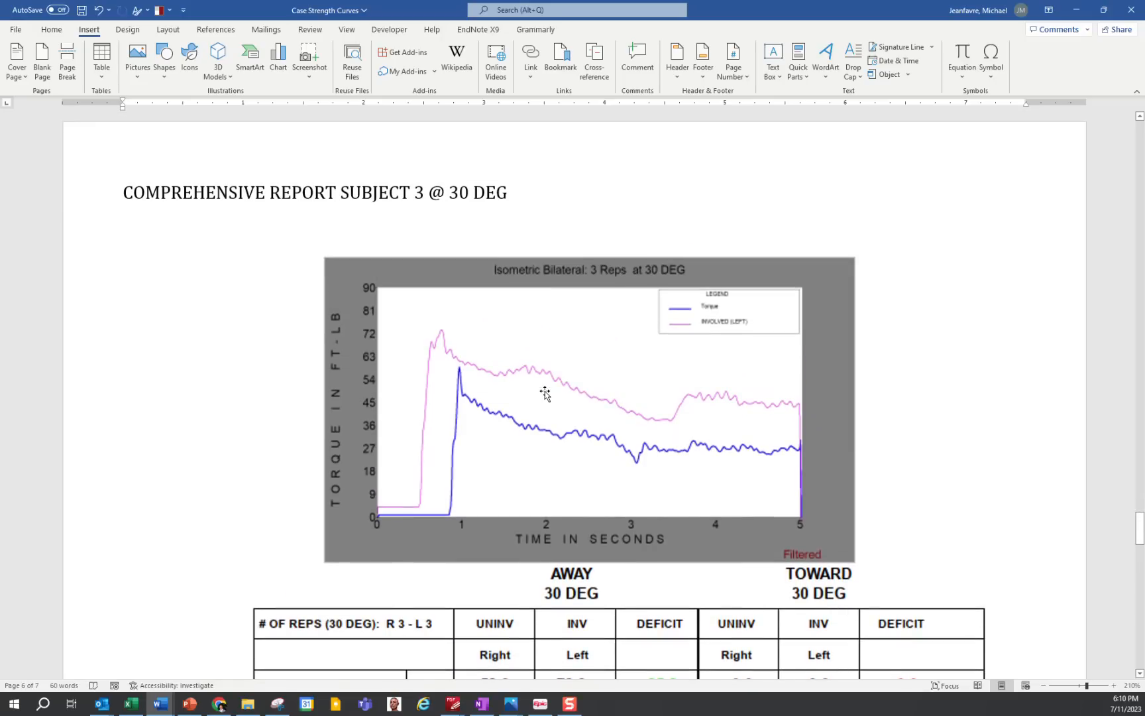
mouse_move(493, 371)
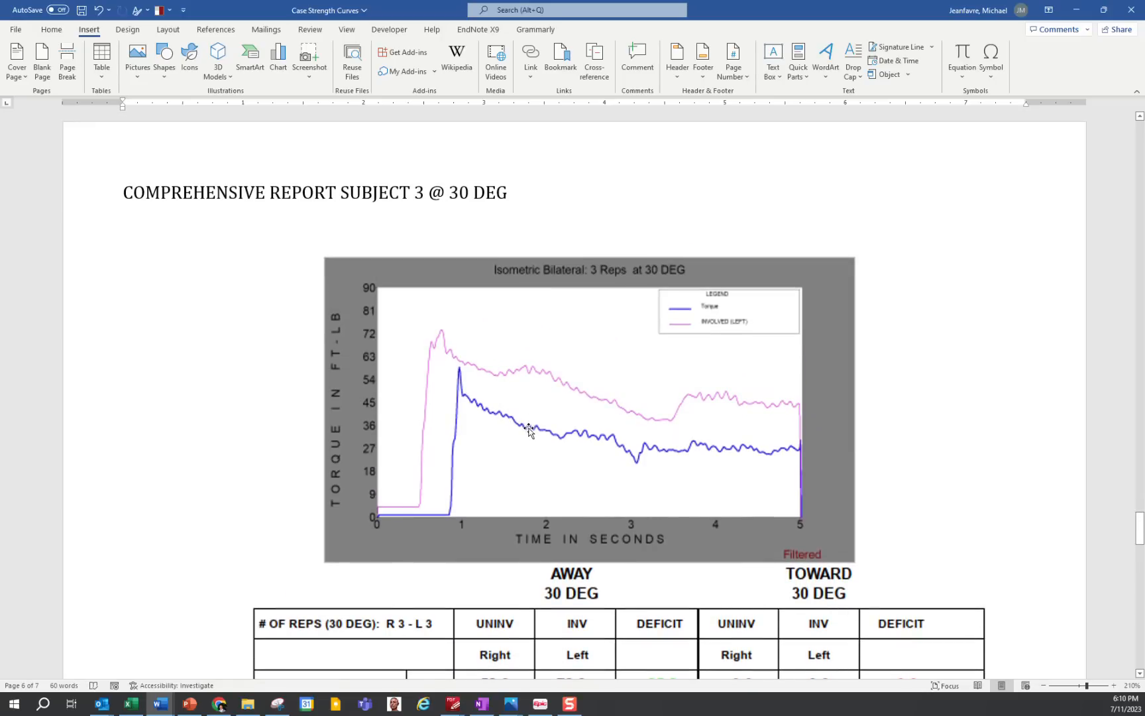
scroll("down", 3)
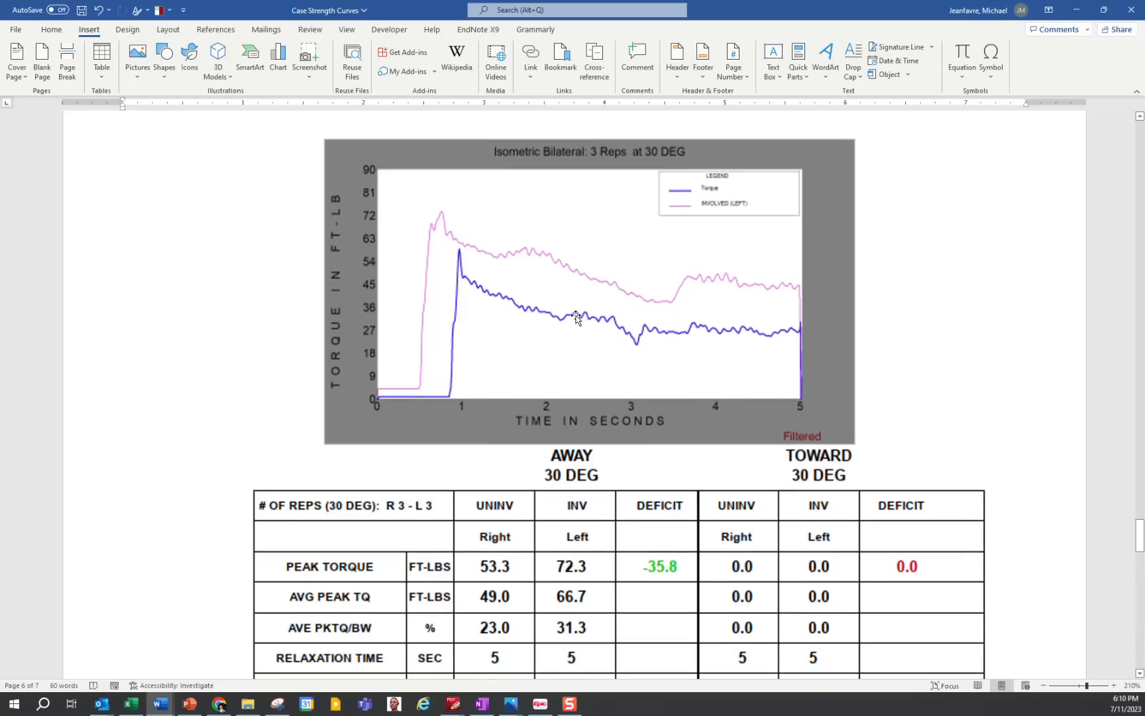
scroll("down", 3)
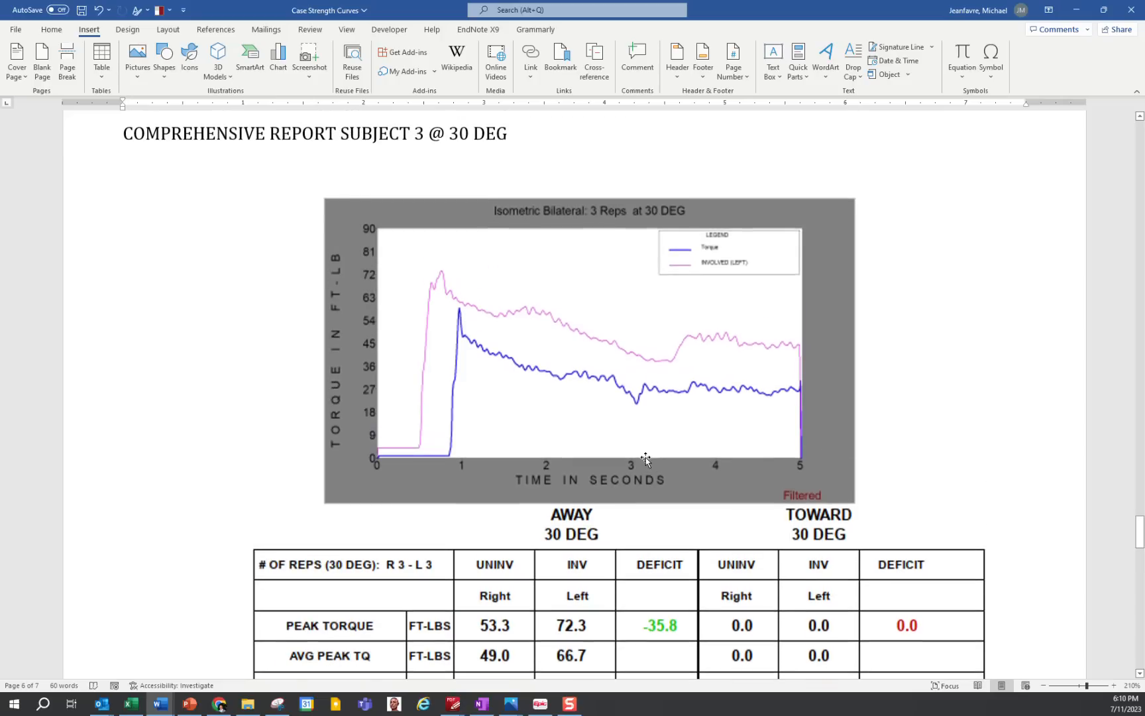
mouse_move(635, 448)
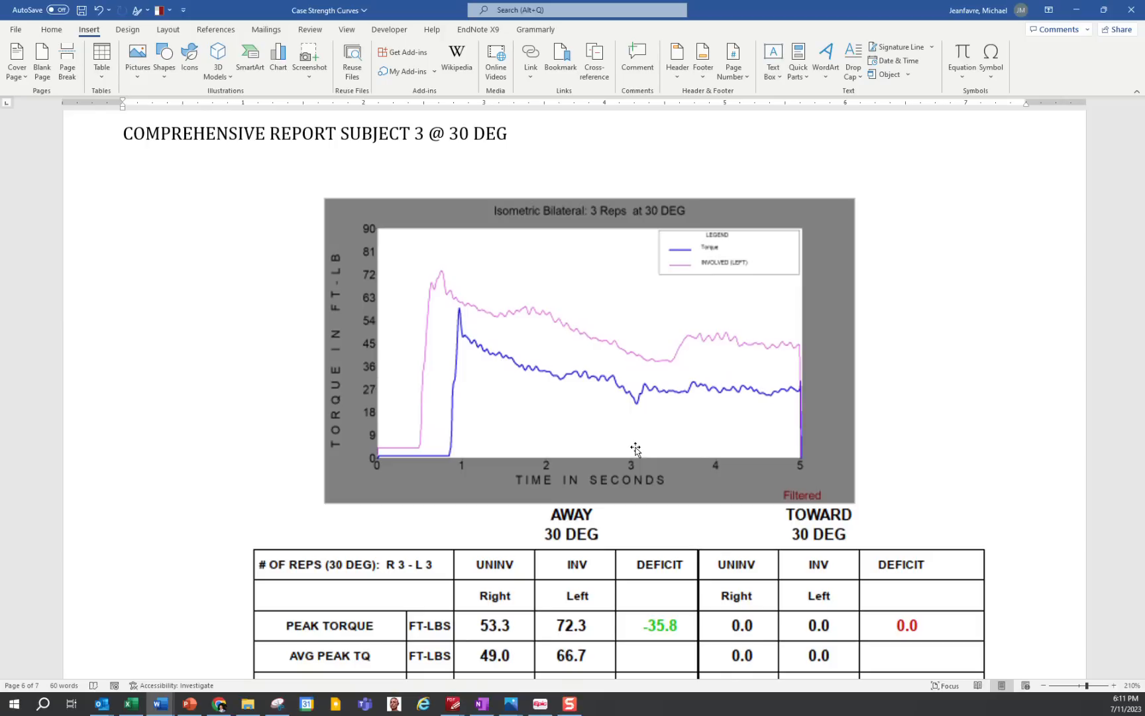
Step: Scroll past the 30 deg table and bar charts to the hip flexion dynamometer table
scroll("down", 3)
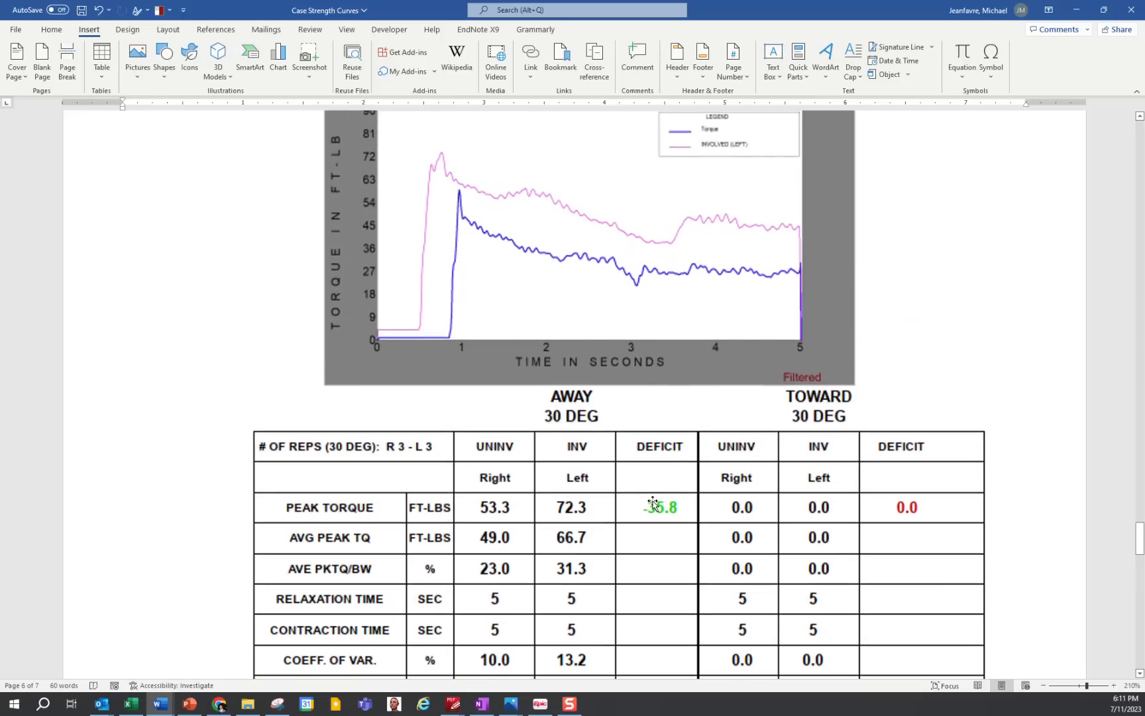
scroll("down", 3)
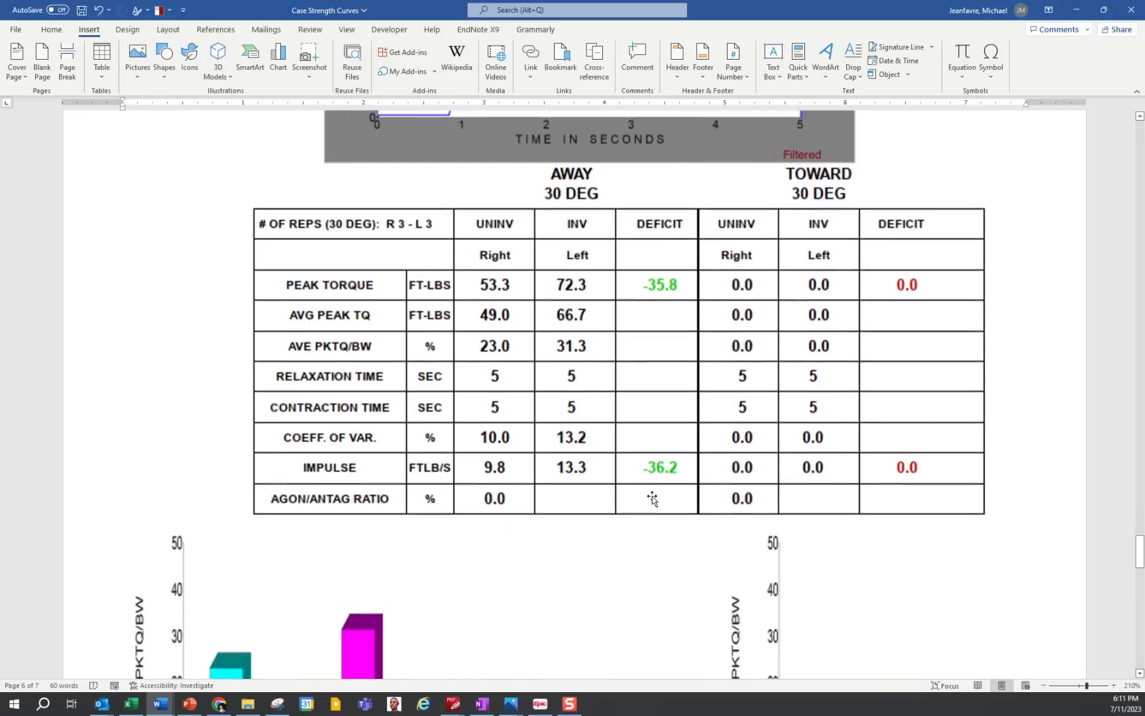
scroll("down", 3)
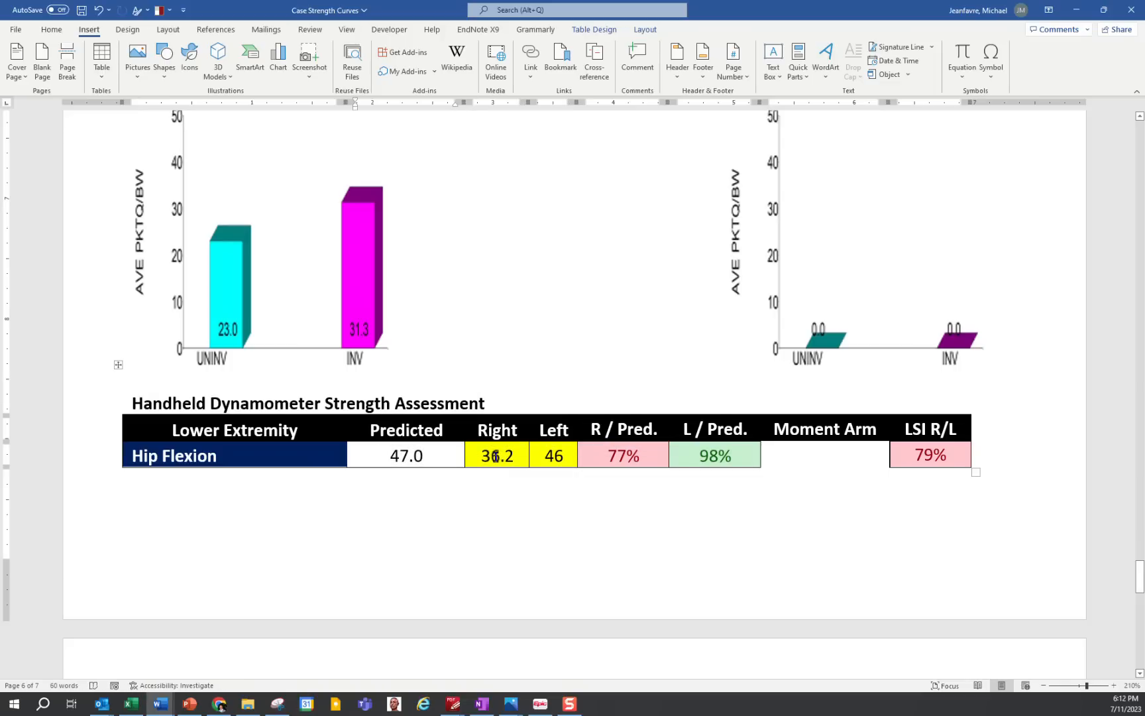
Step: Select Hip Flexion row values, including R / Pred. percentage, dismissing the mini toolbar
double_click(496, 456)
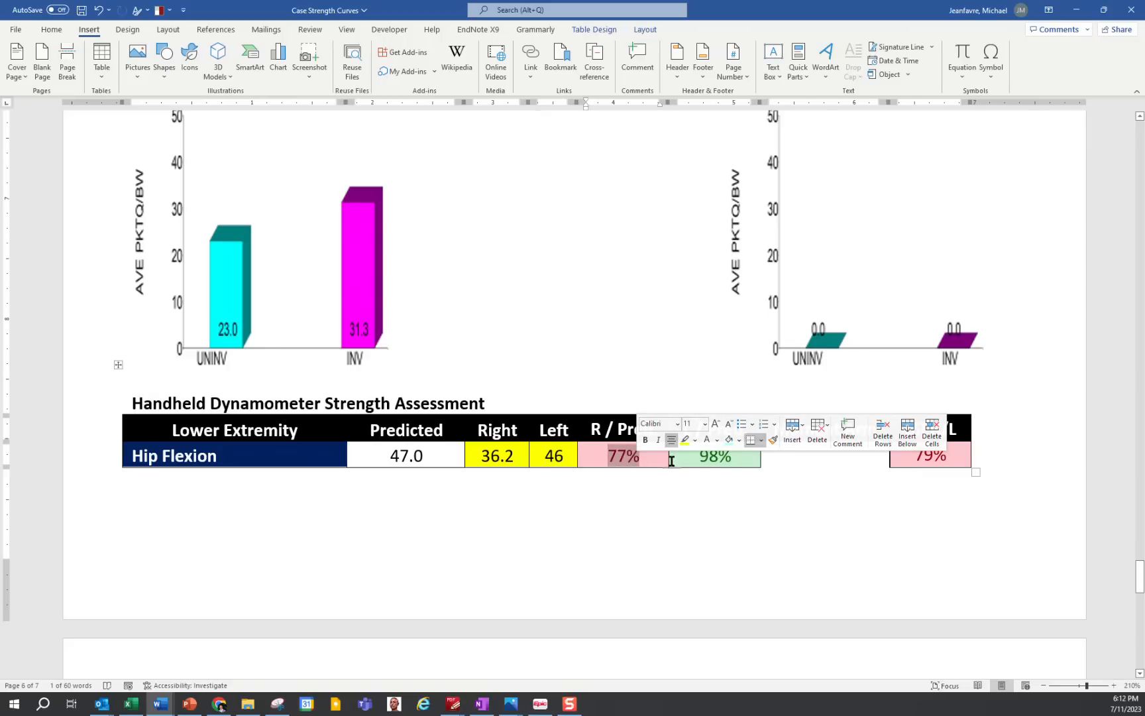
left_click(824, 455)
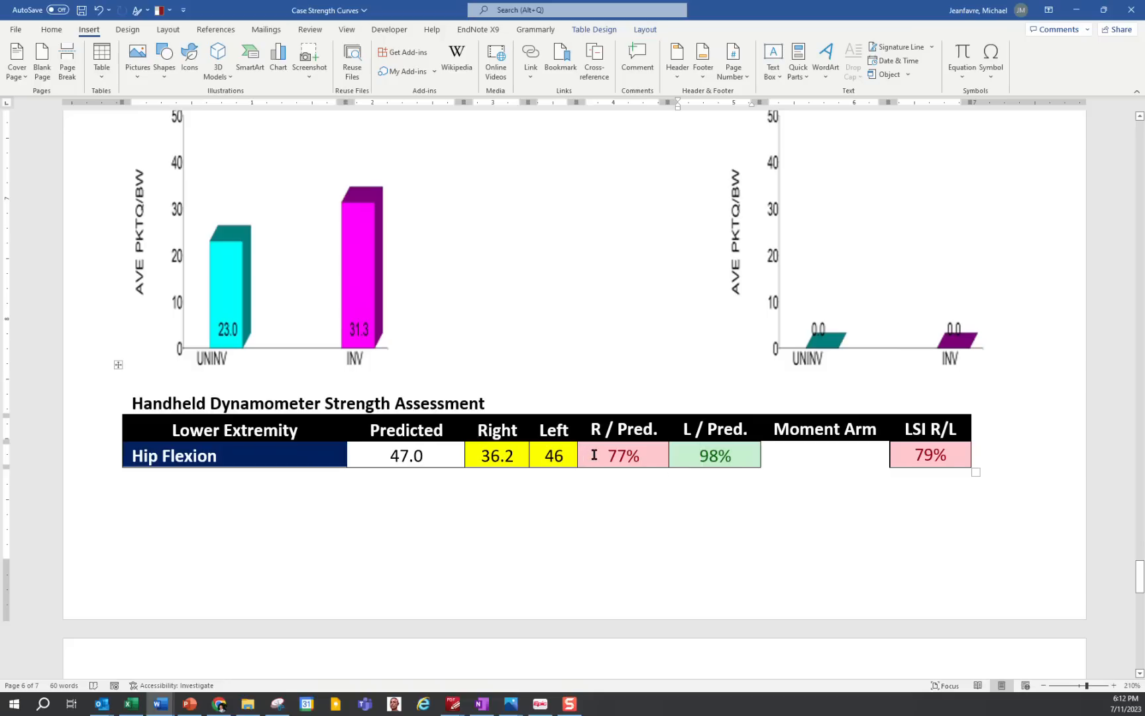
double_click(930, 456)
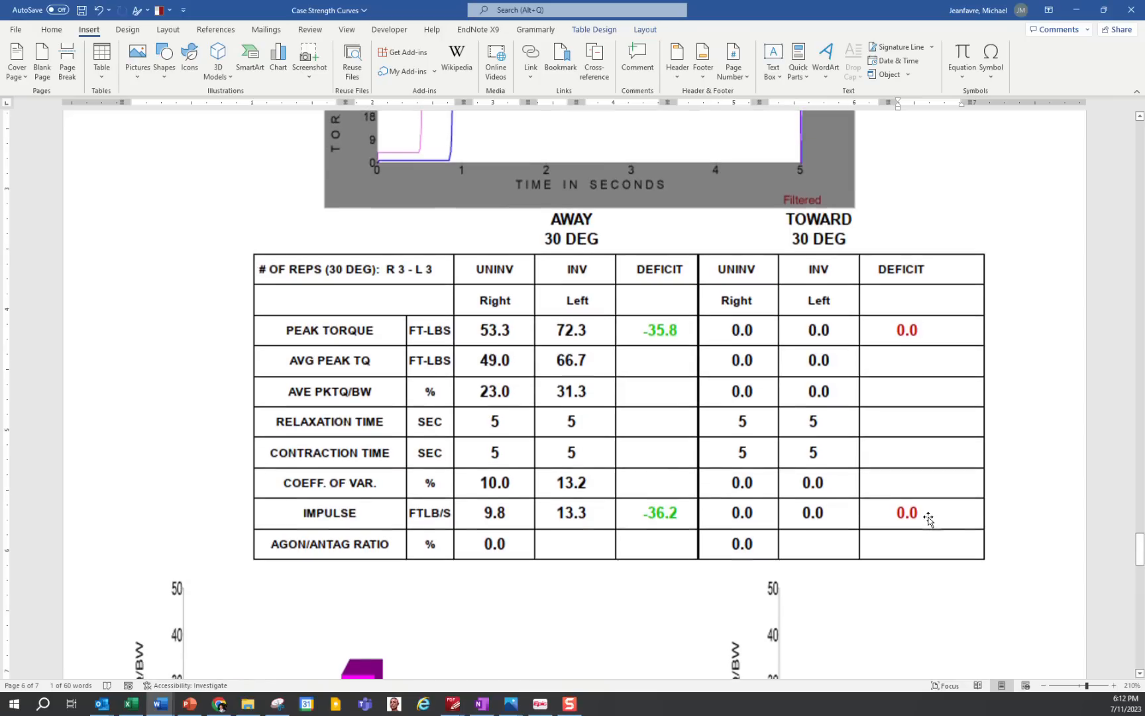
scroll("down", 3)
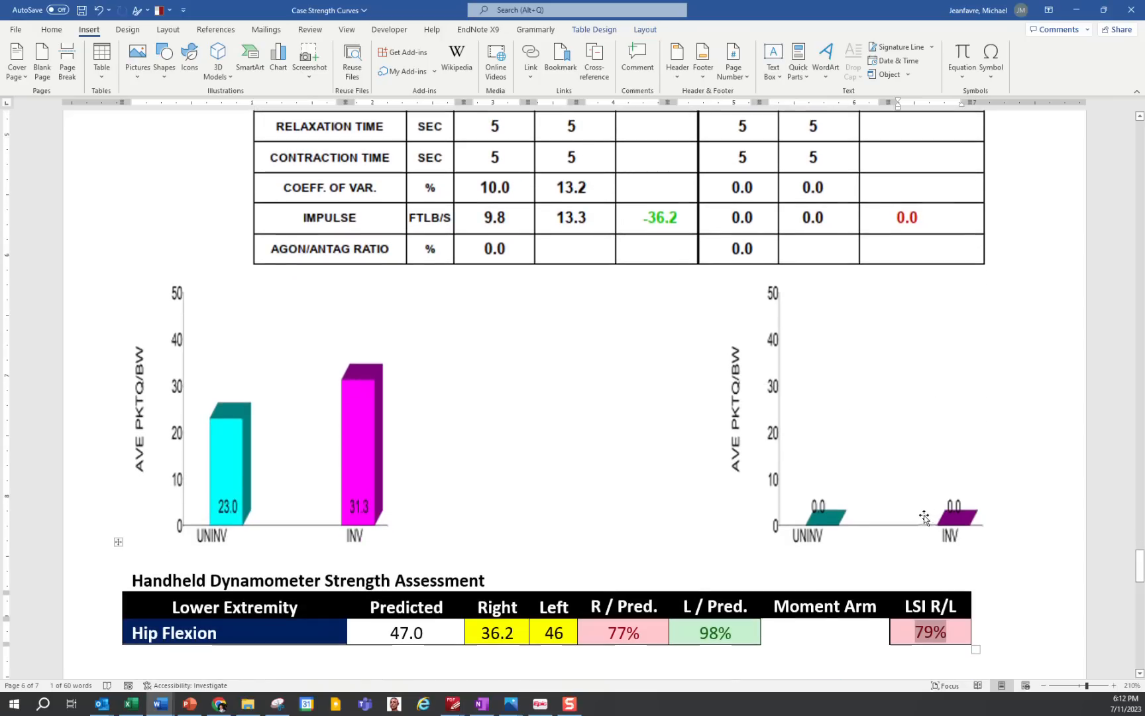
mouse_move(858, 518)
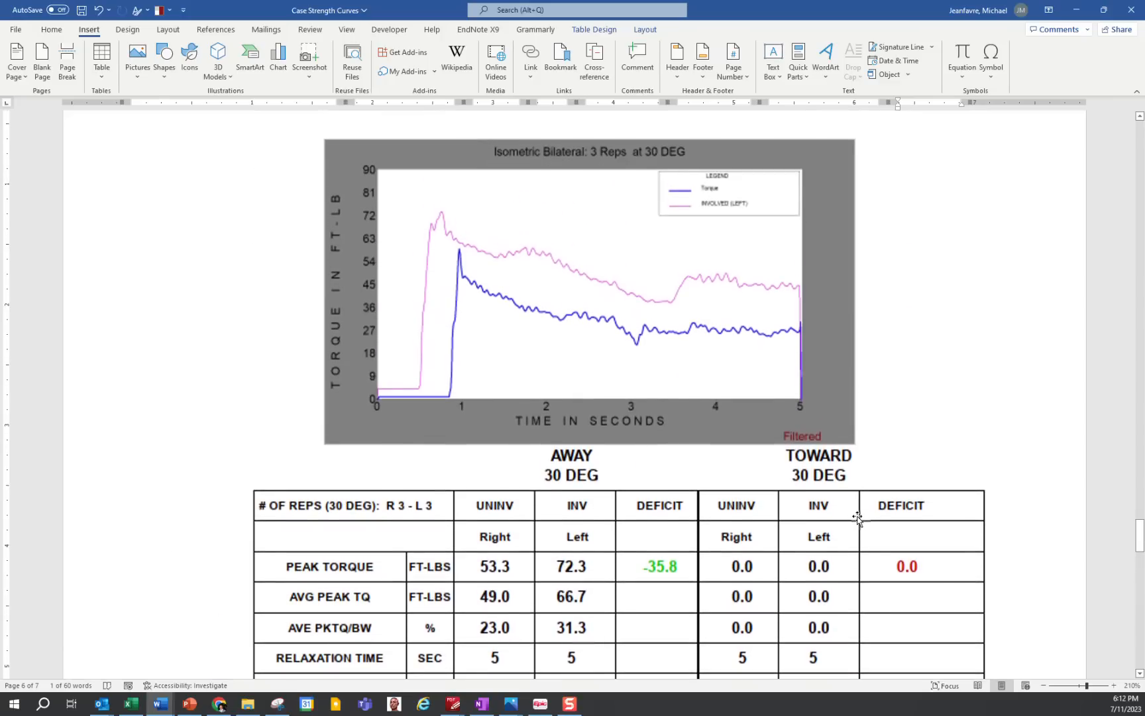
mouse_move(478, 286)
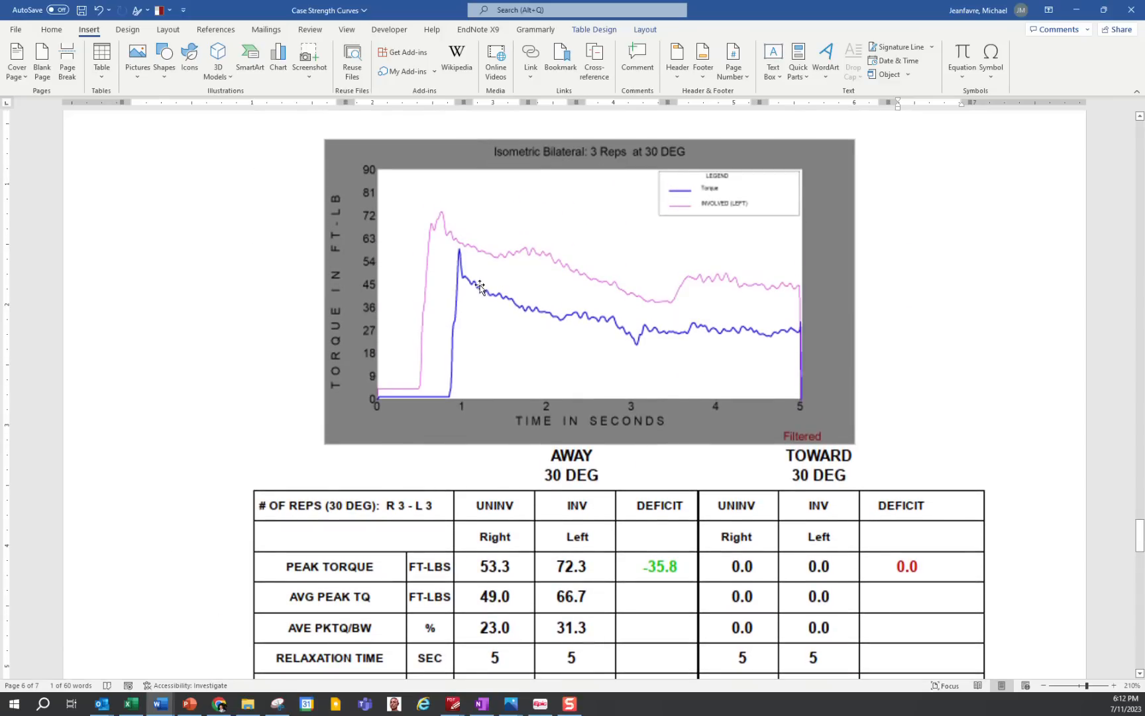
mouse_move(570, 325)
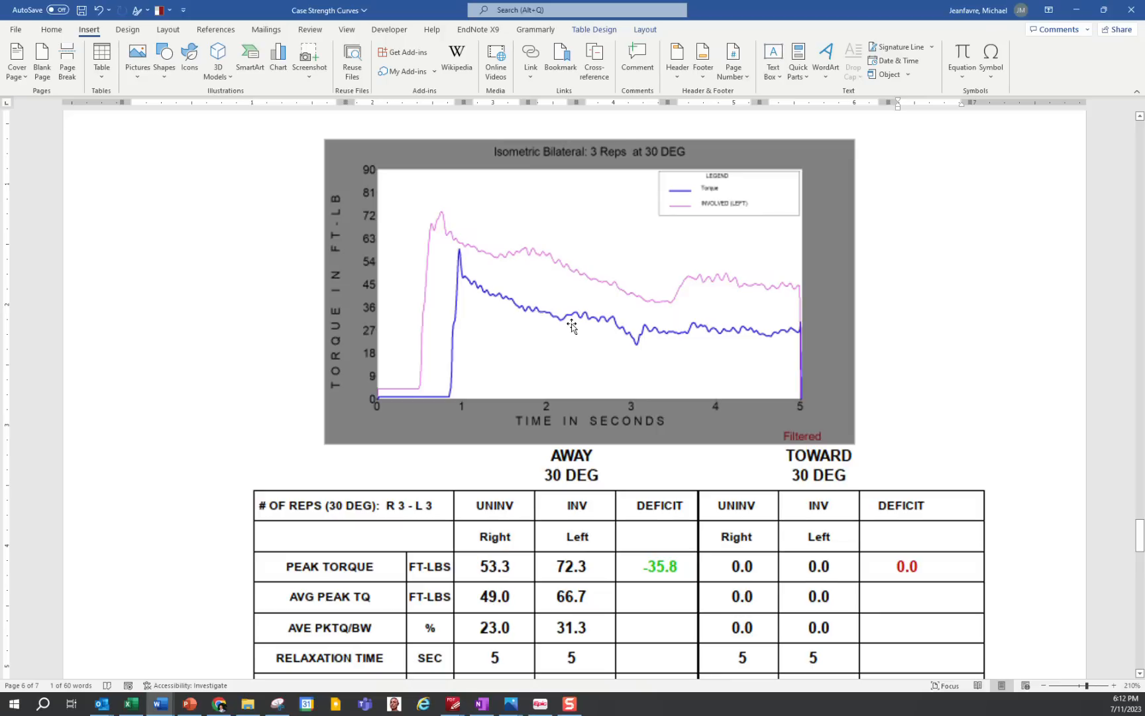
scroll("down", 3)
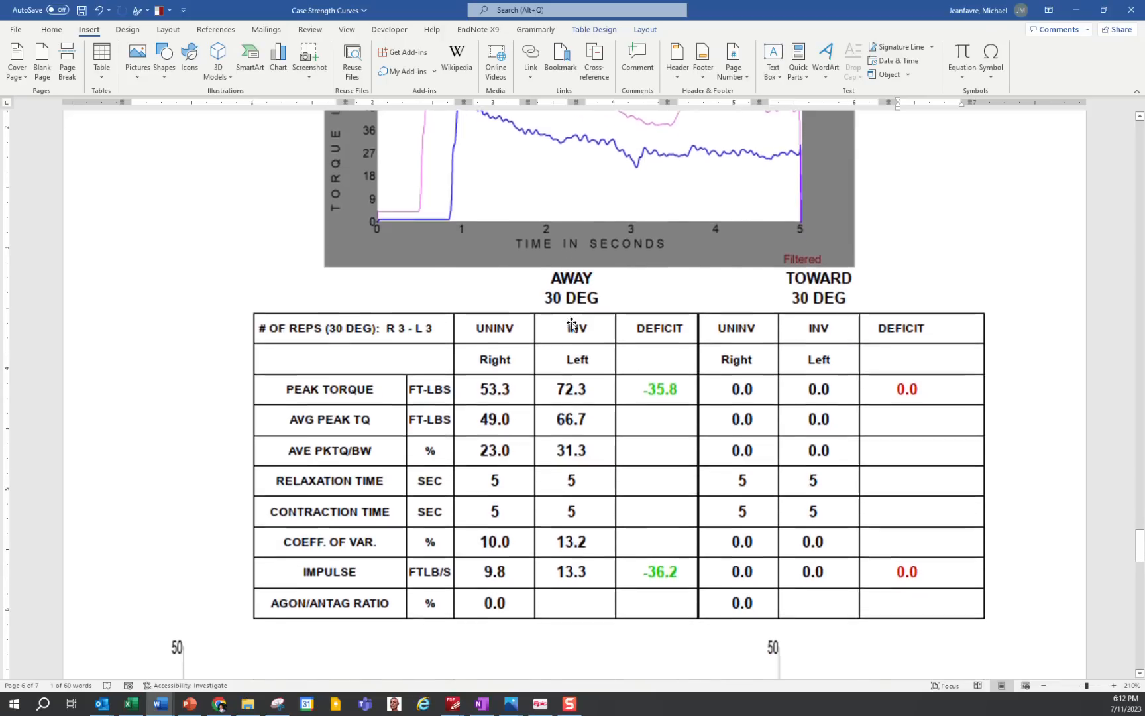
scroll("down", 3)
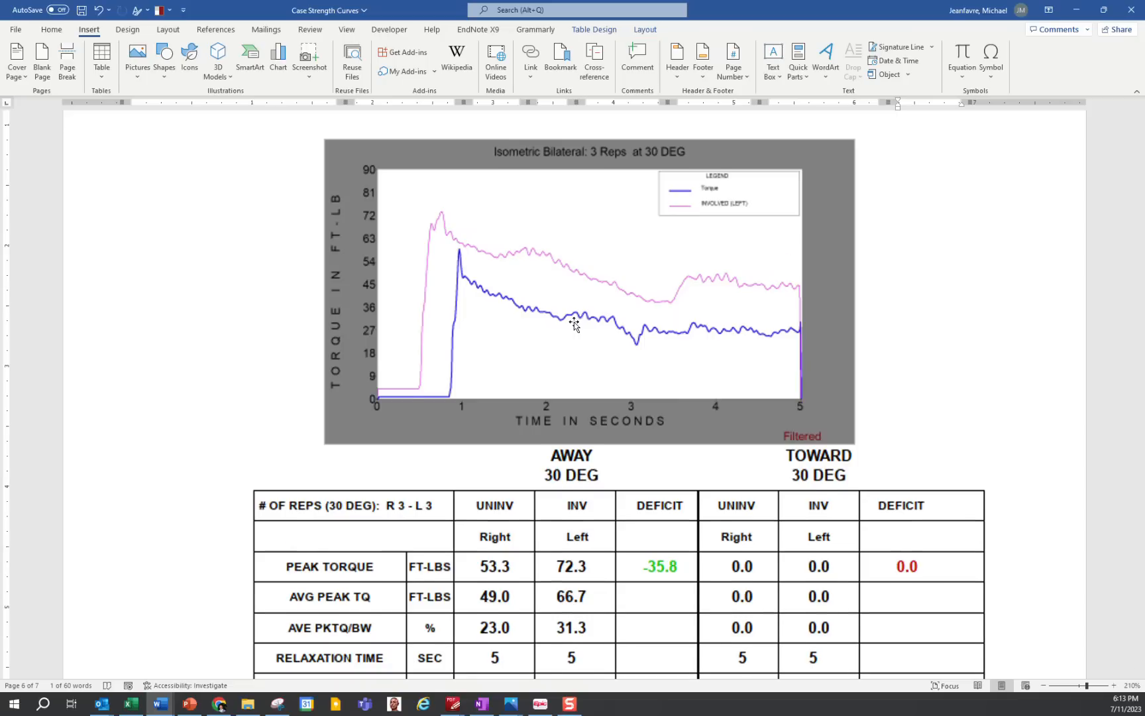
scroll("down", 3)
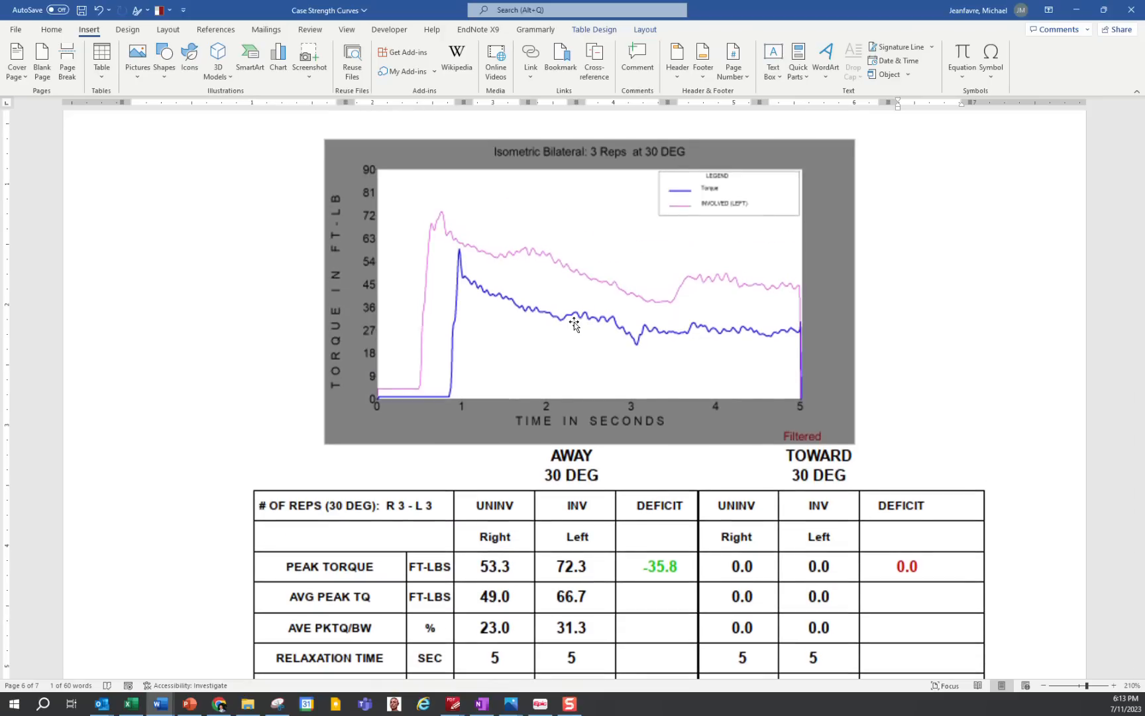
mouse_move(221, 526)
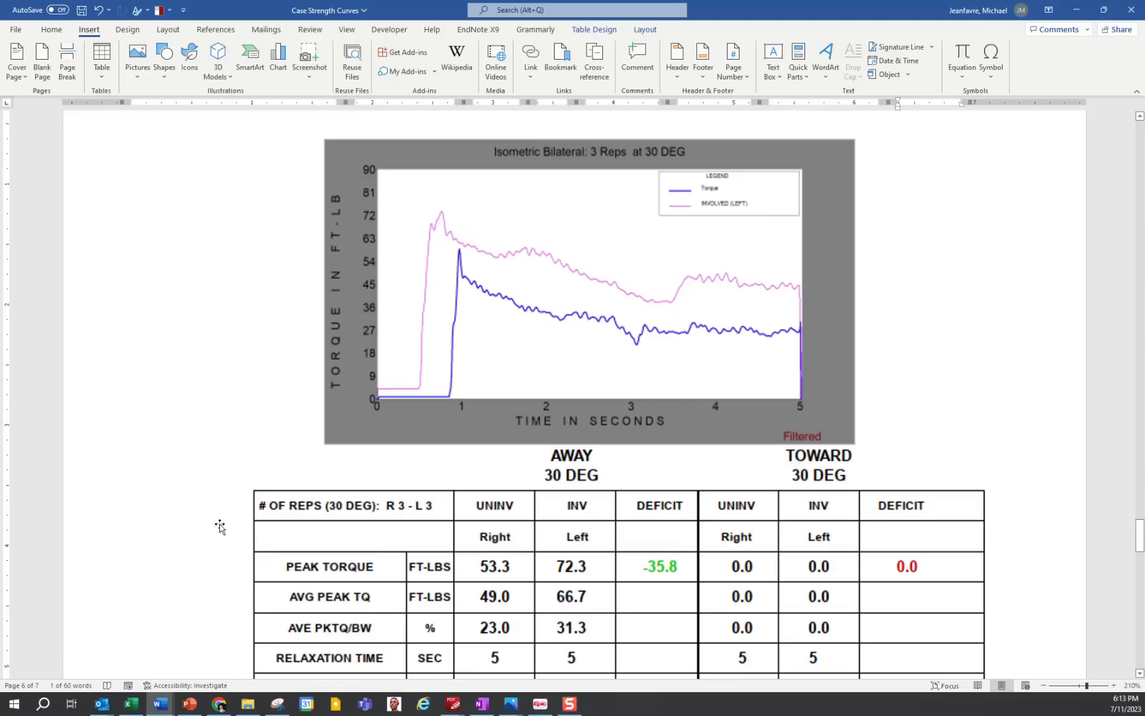